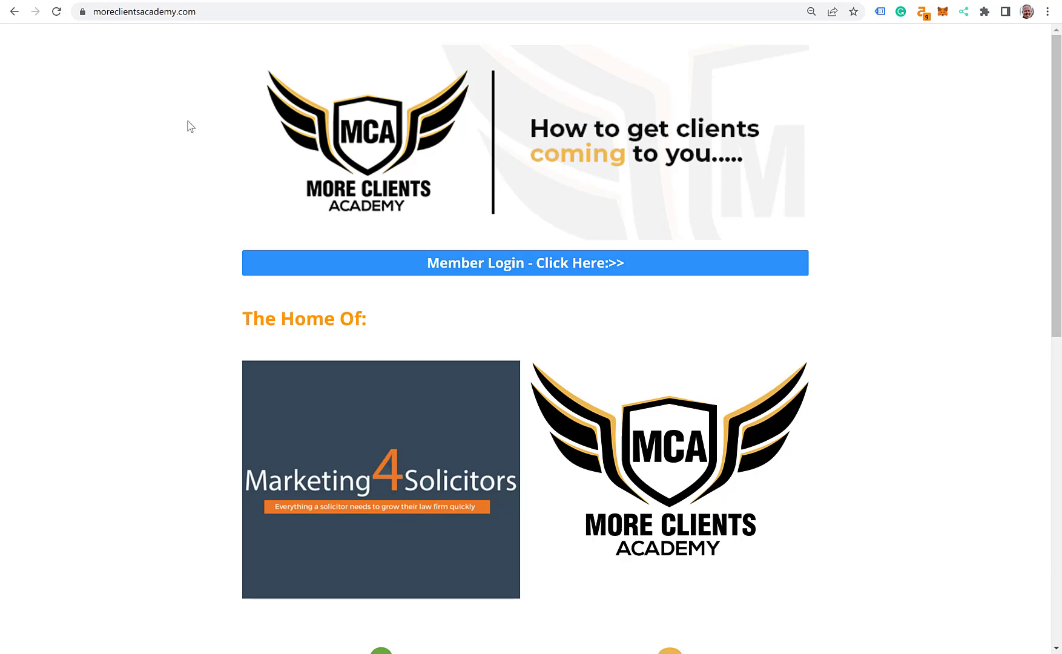
mouse_move(754, 288)
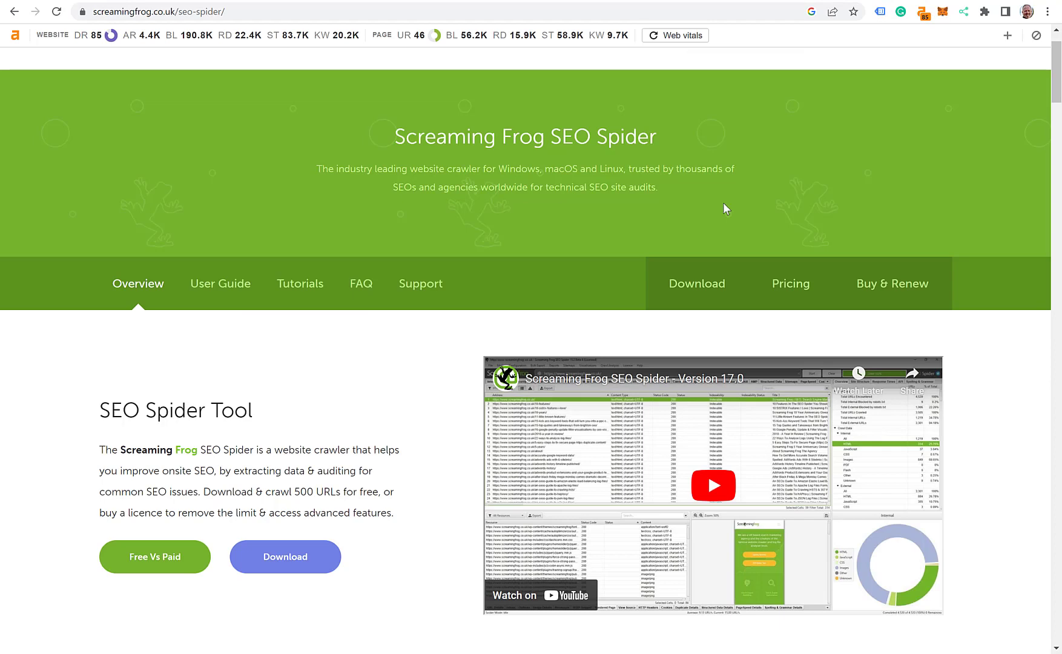
mouse_move(208, 23)
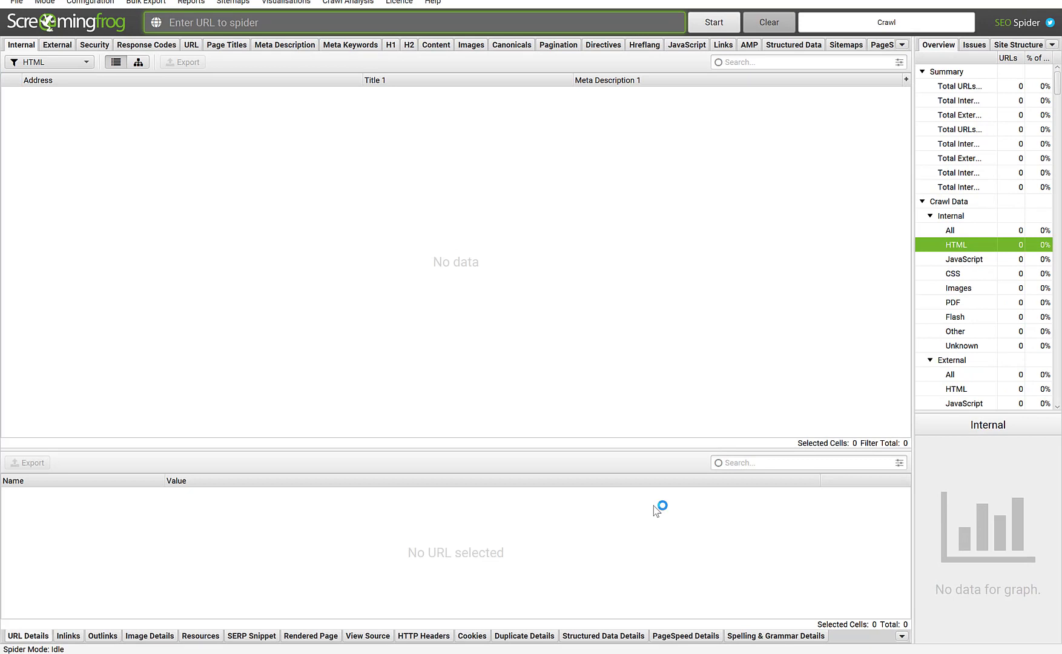
mouse_move(355, 307)
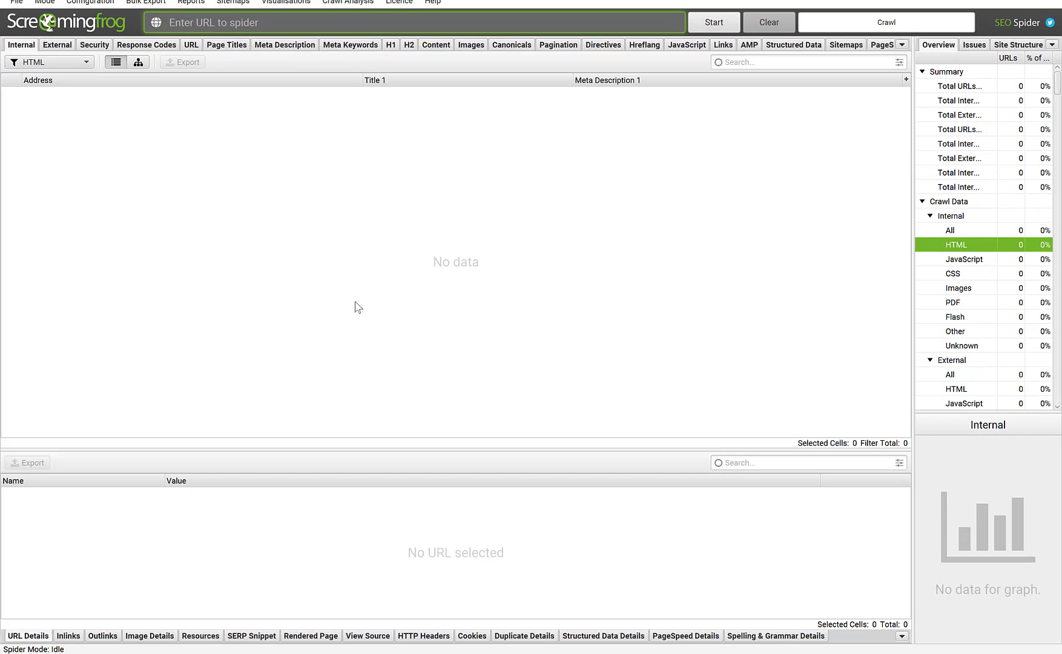
mouse_move(64, 36)
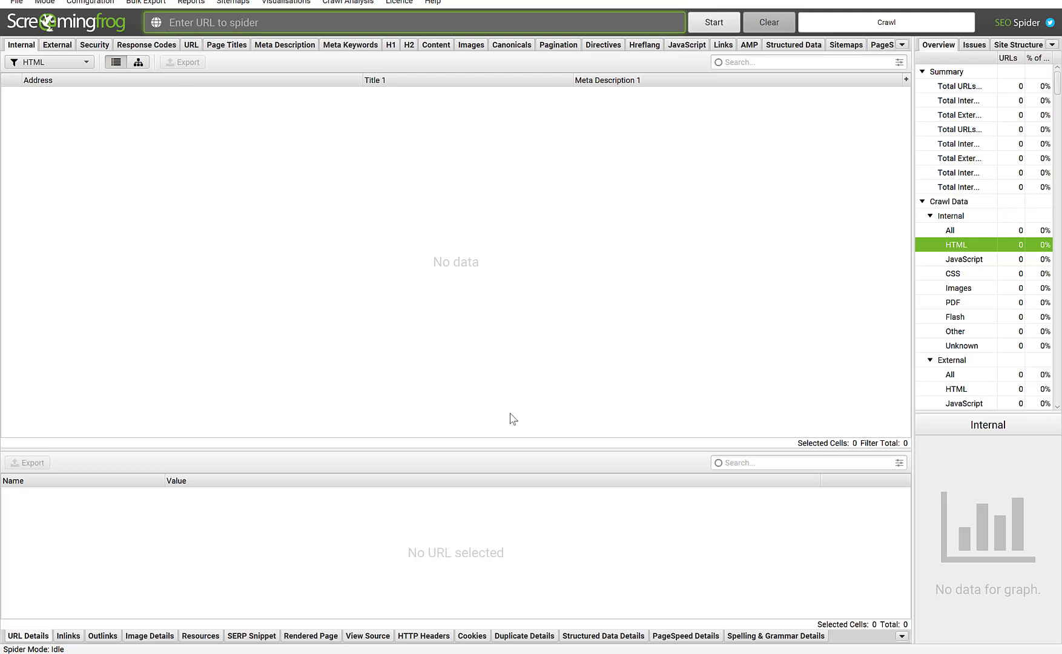
mouse_move(586, 90)
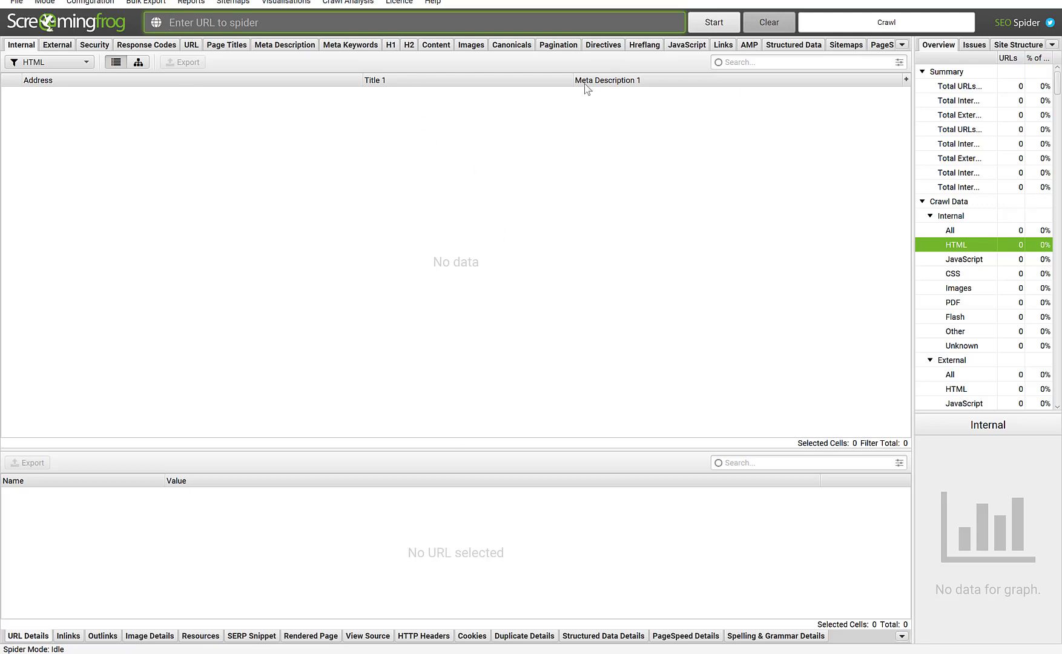
mouse_move(621, 86)
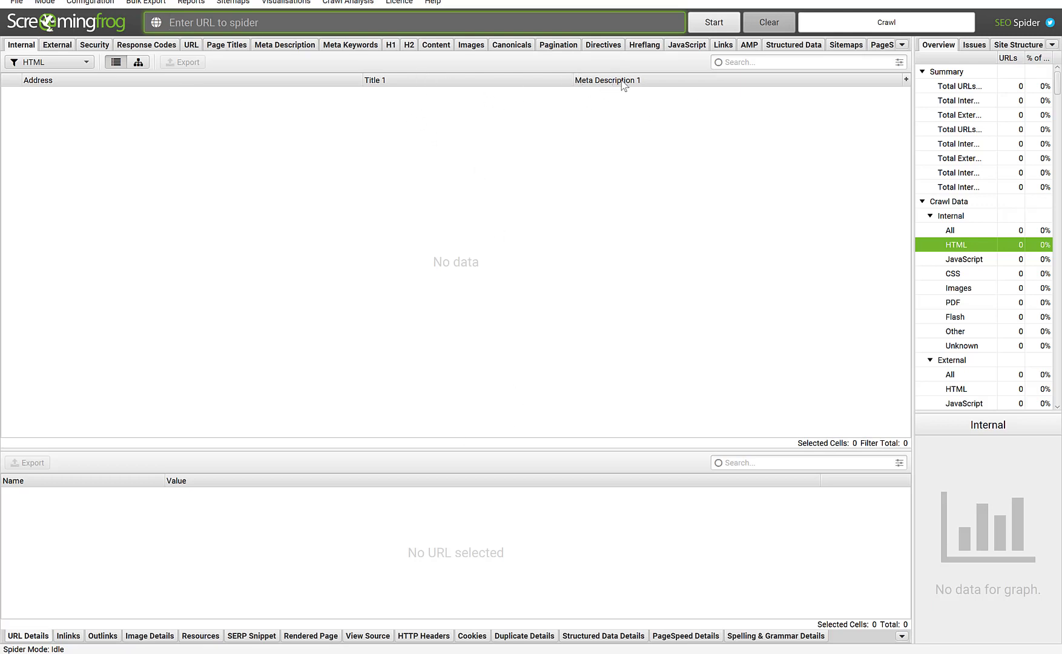
mouse_move(491, 187)
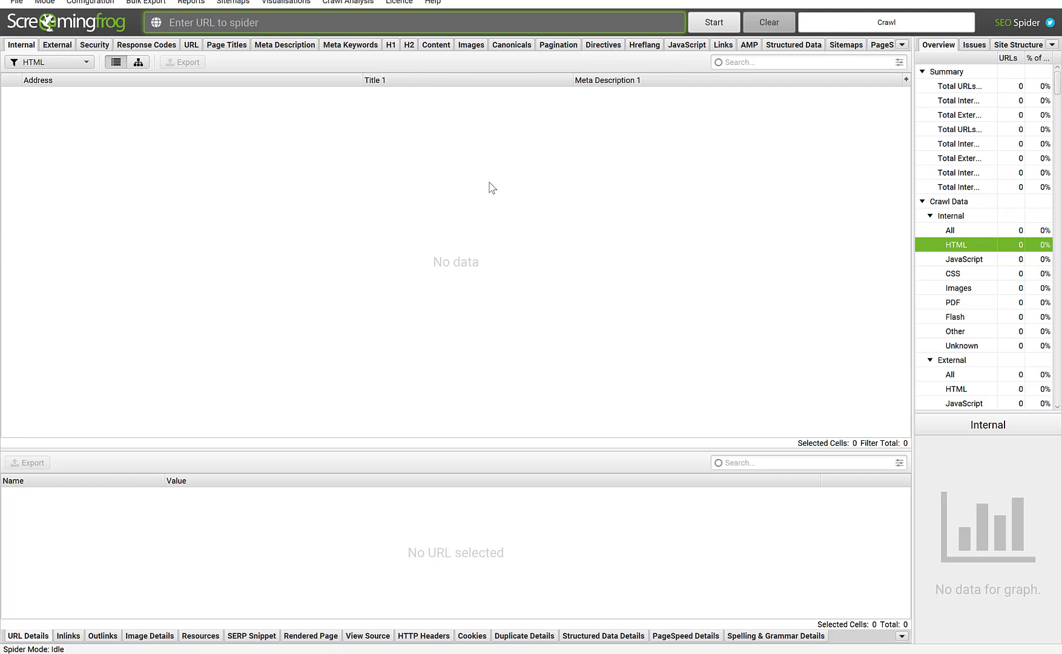
mouse_move(488, 205)
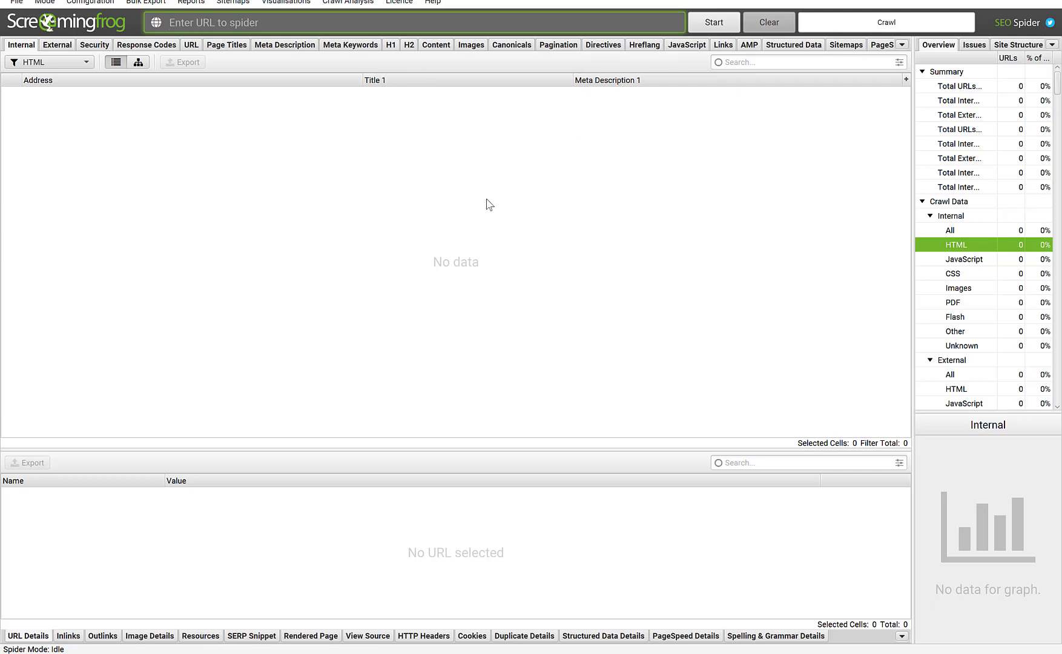
mouse_move(622, 77)
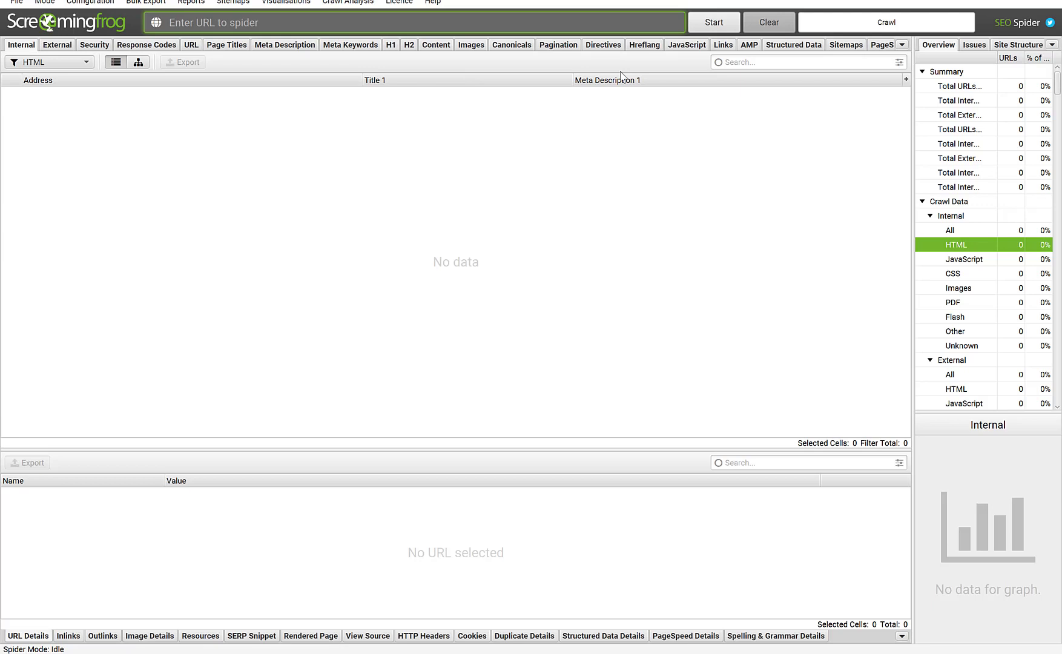
mouse_move(602, 90)
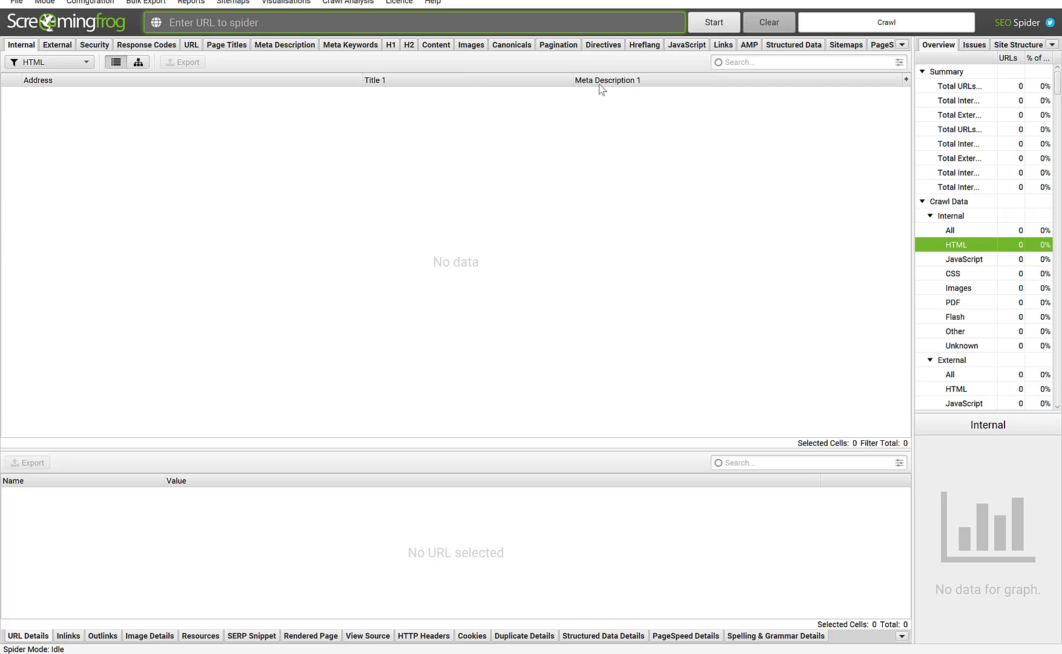
mouse_move(580, 94)
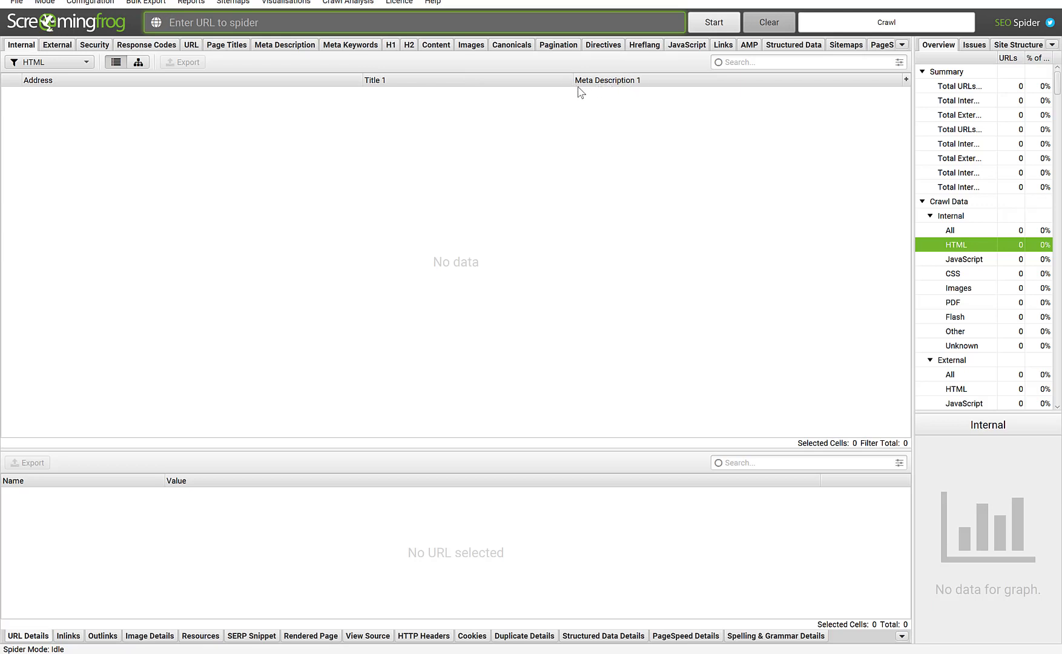
mouse_move(471, 89)
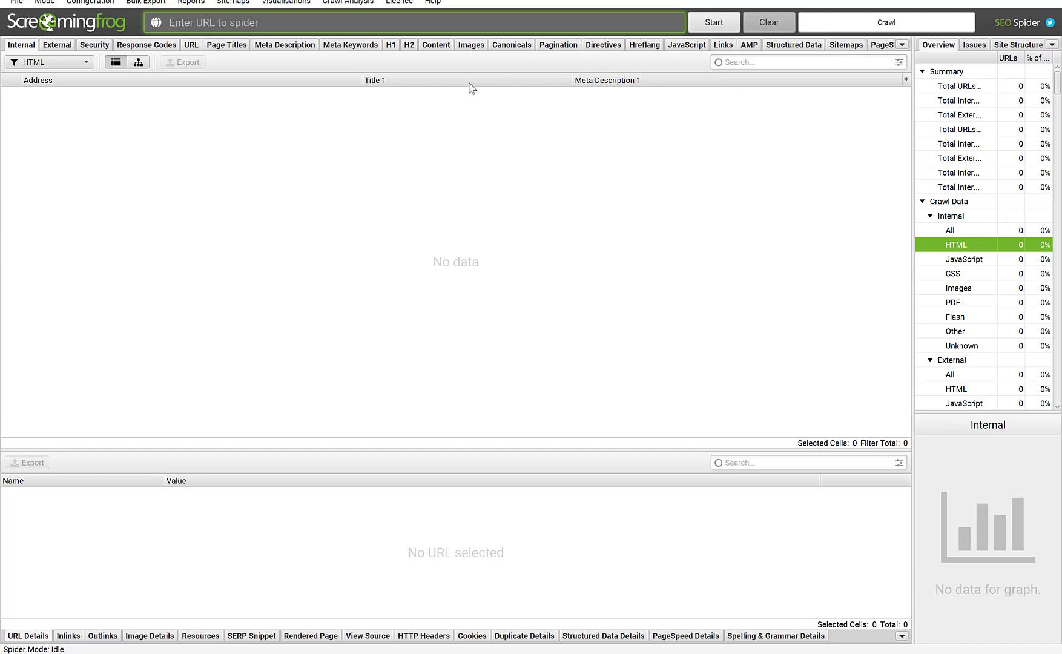
mouse_move(522, 85)
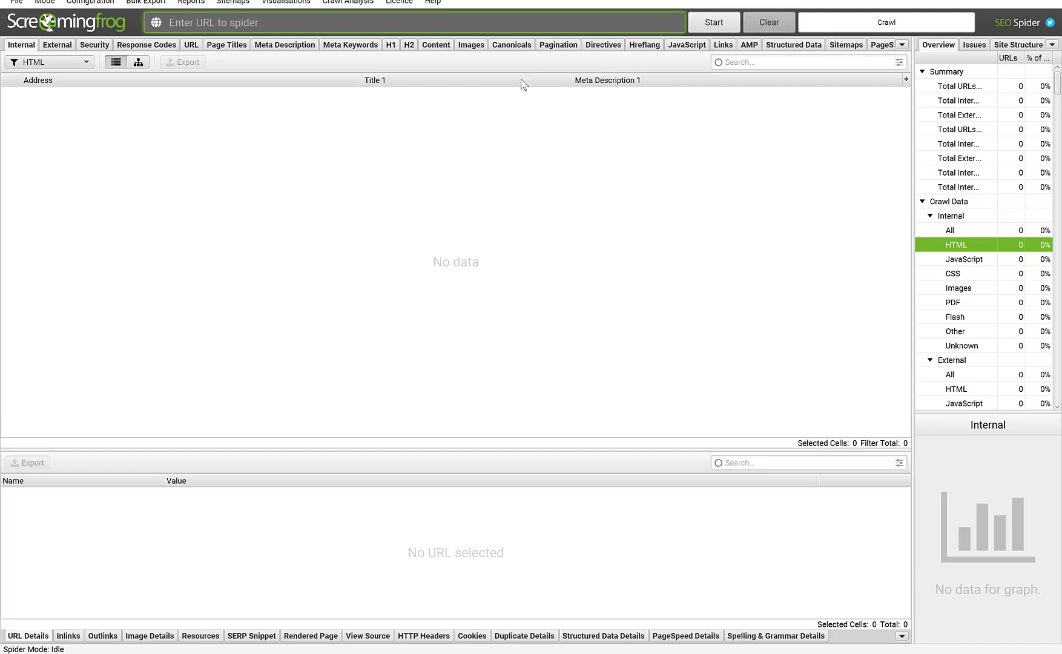
mouse_move(497, 85)
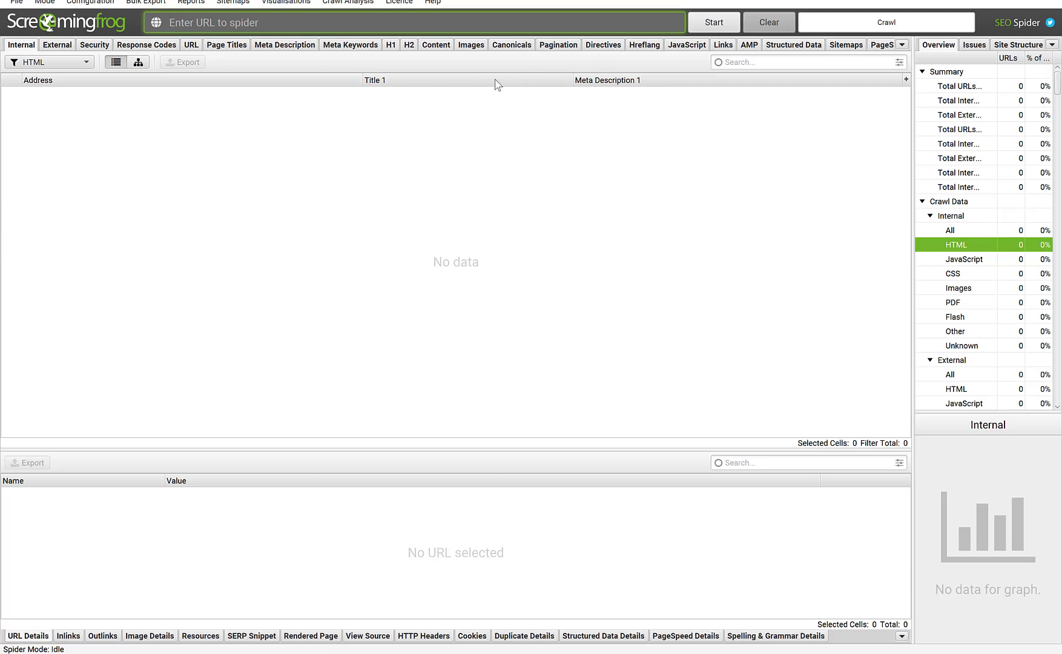
mouse_move(512, 85)
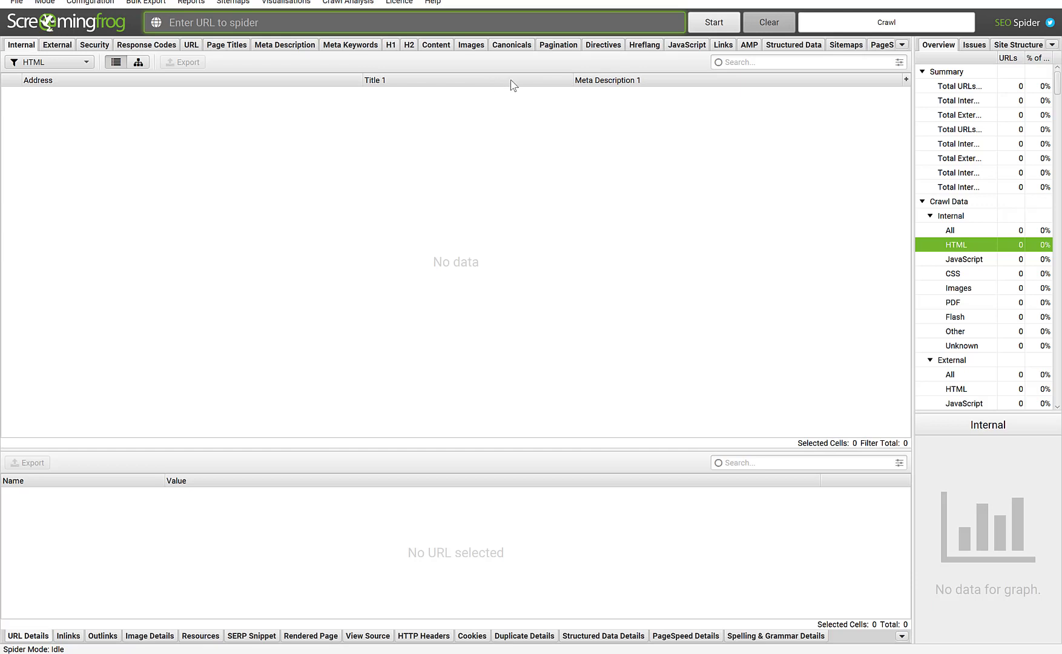
mouse_move(522, 82)
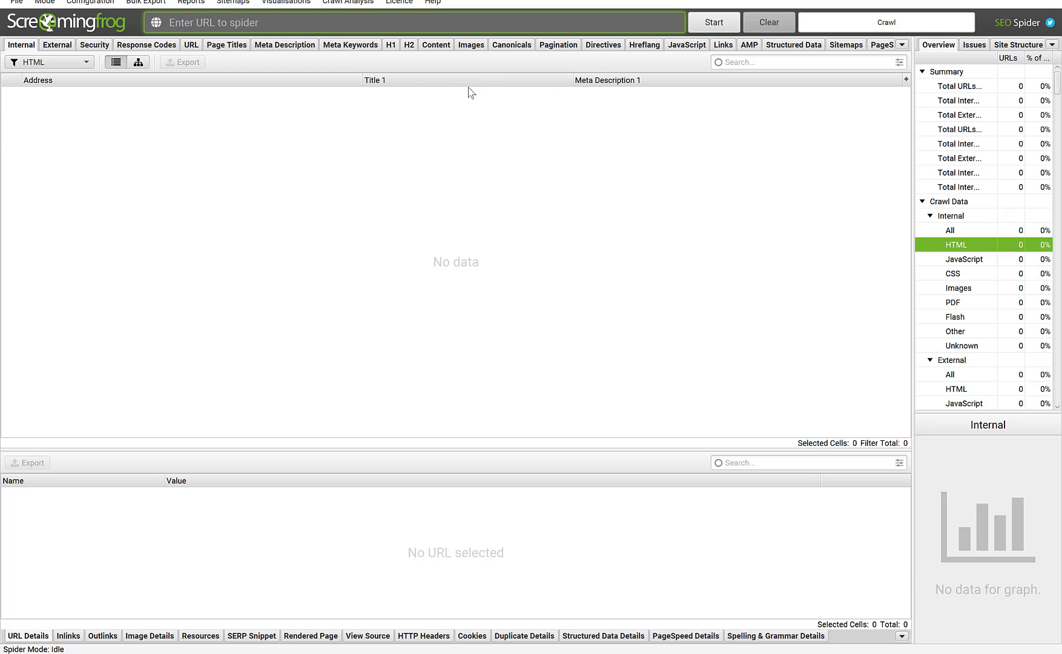
mouse_move(614, 97)
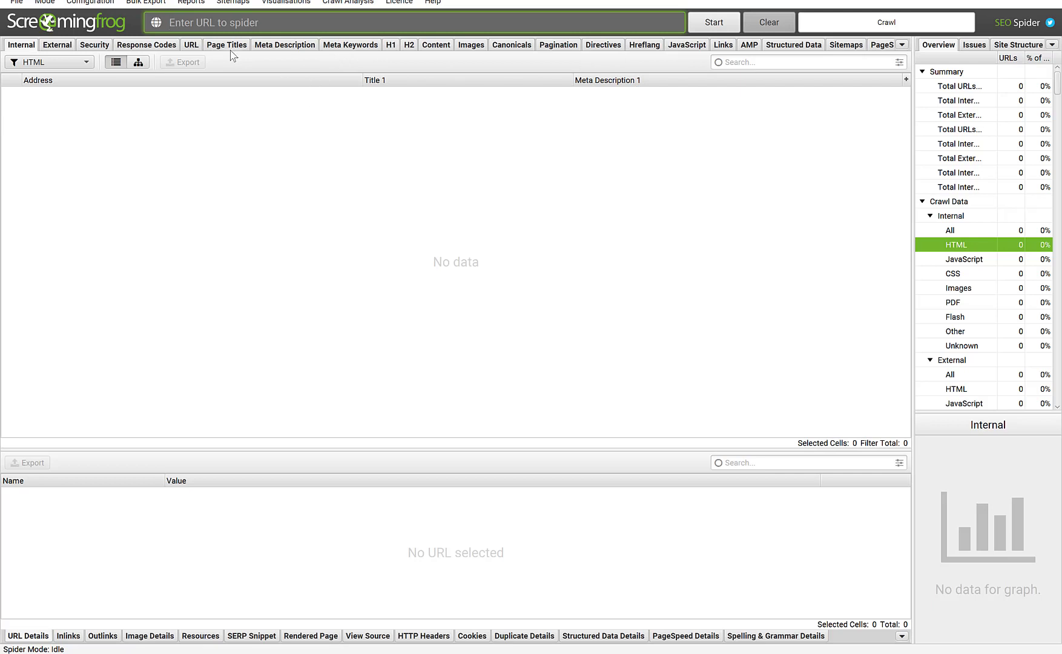
type("https://seriousaccidentsolicitors.co.uk/")
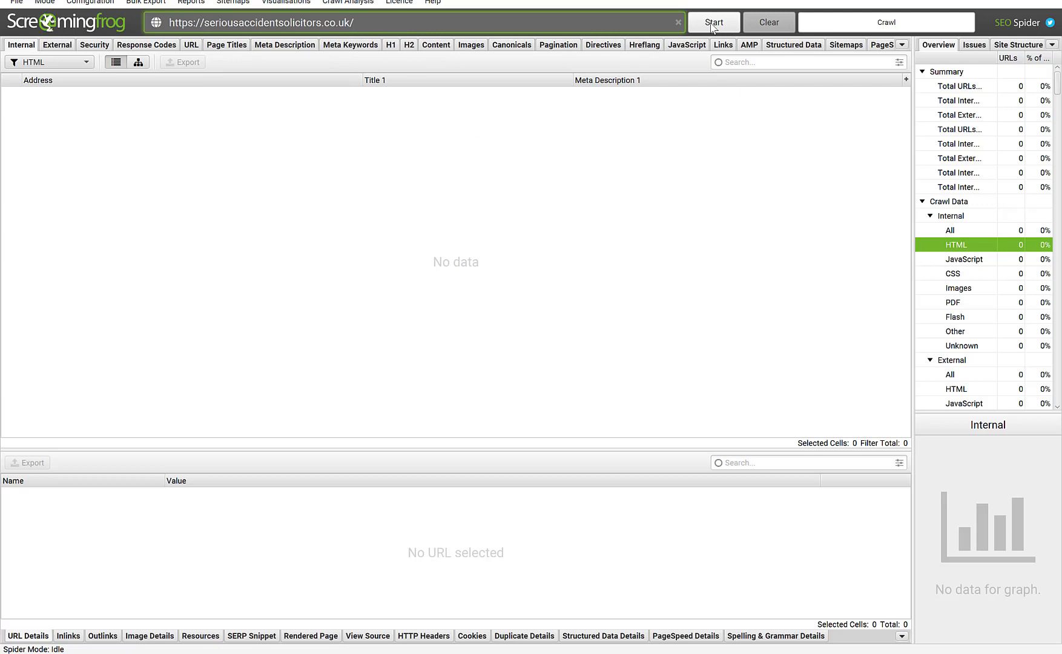
left_click(713, 22)
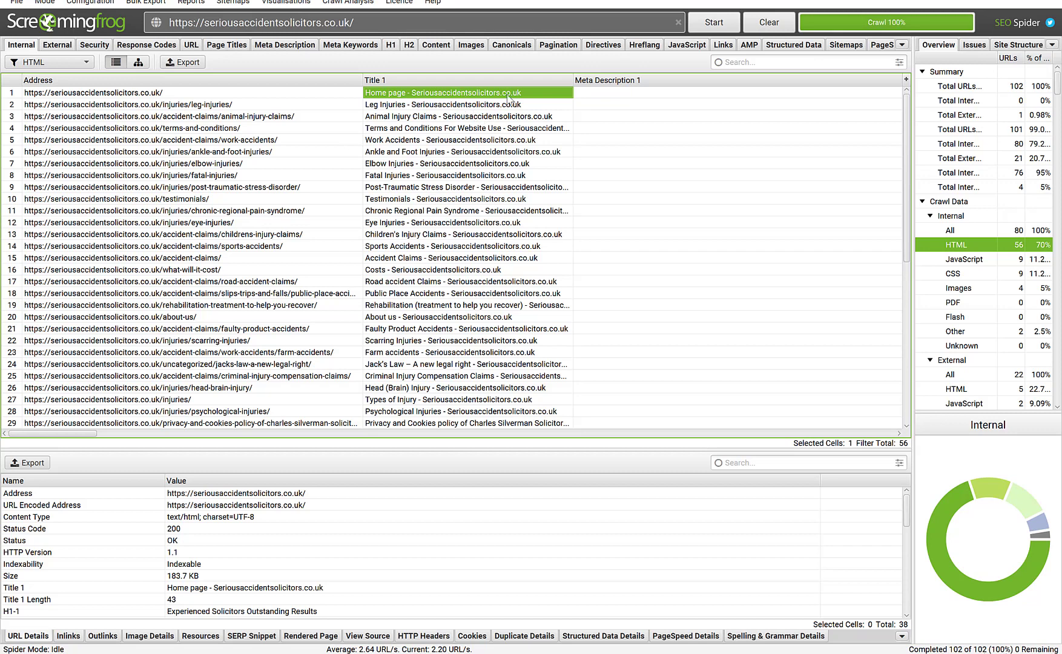
mouse_move(495, 111)
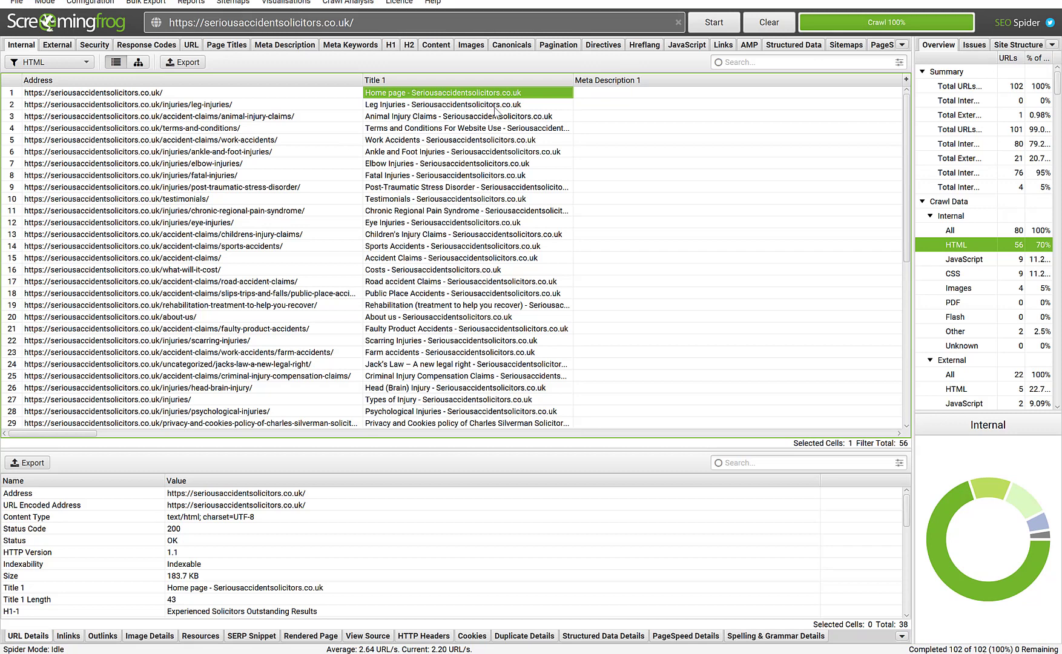
mouse_move(466, 94)
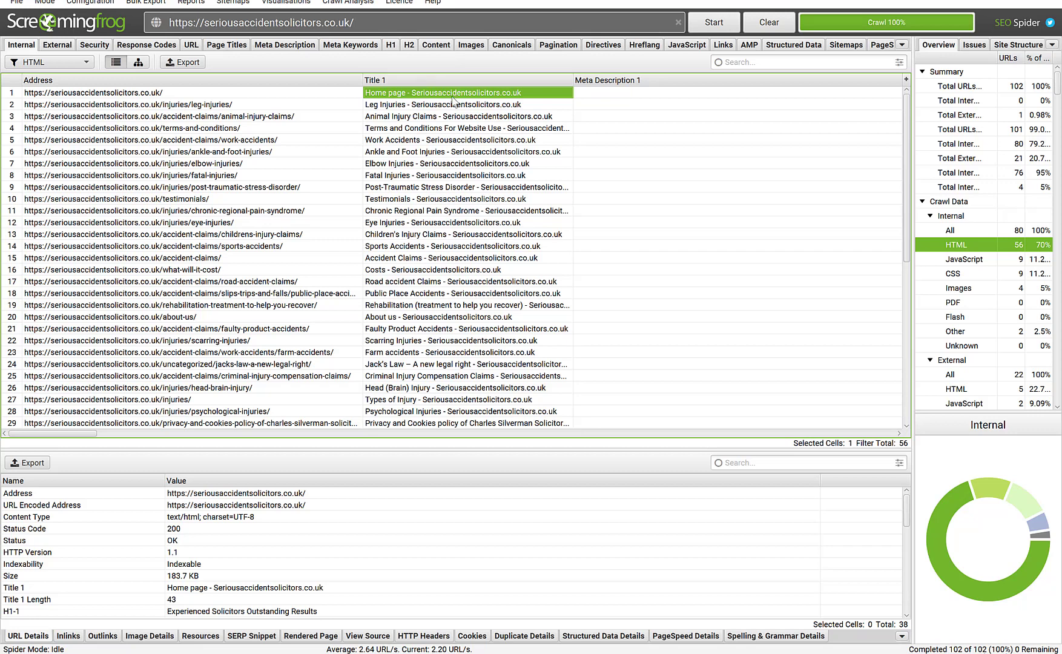
mouse_move(443, 109)
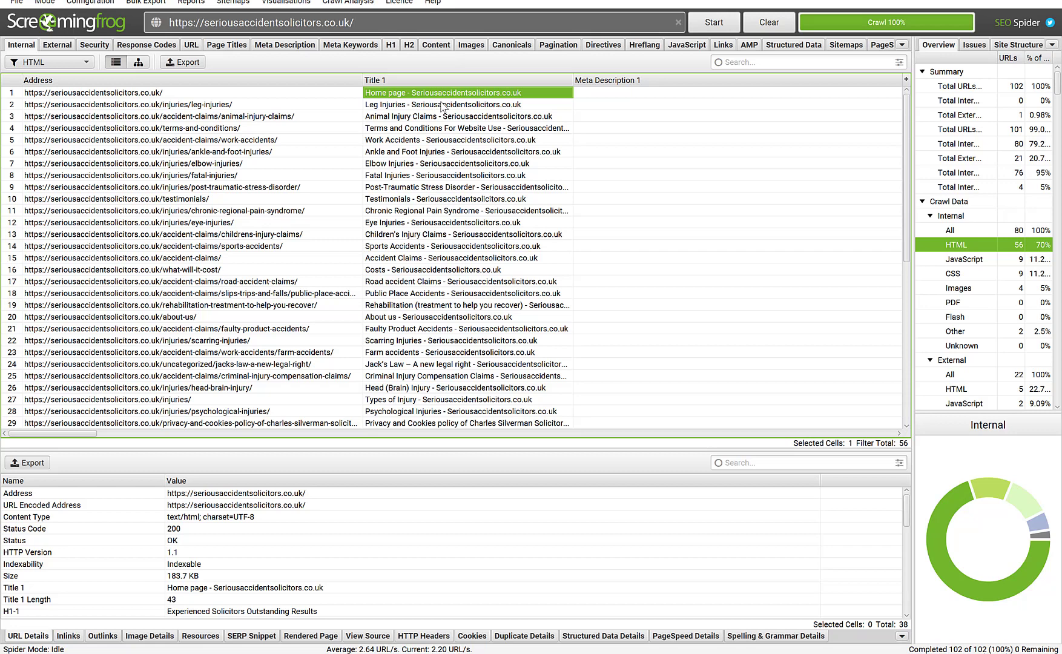
mouse_move(521, 118)
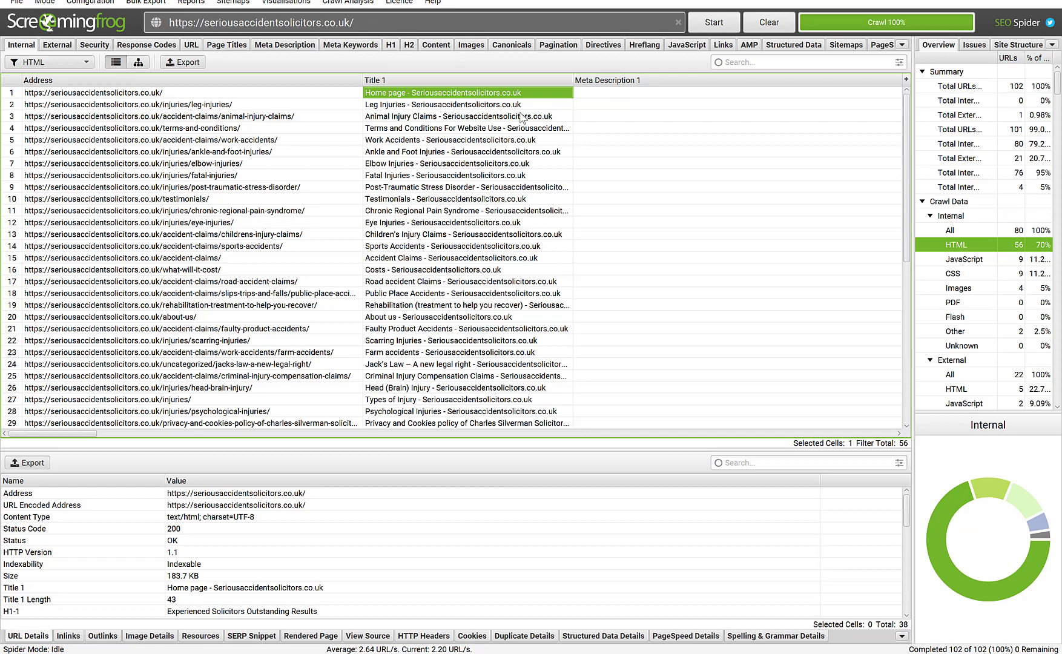
mouse_move(604, 402)
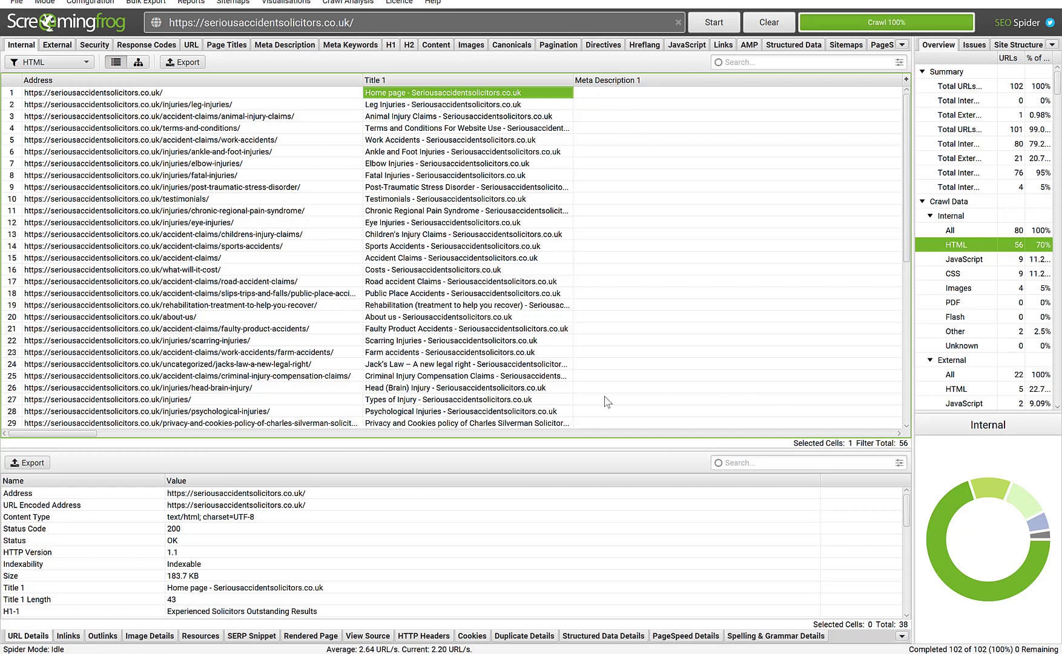
scroll("down", 3)
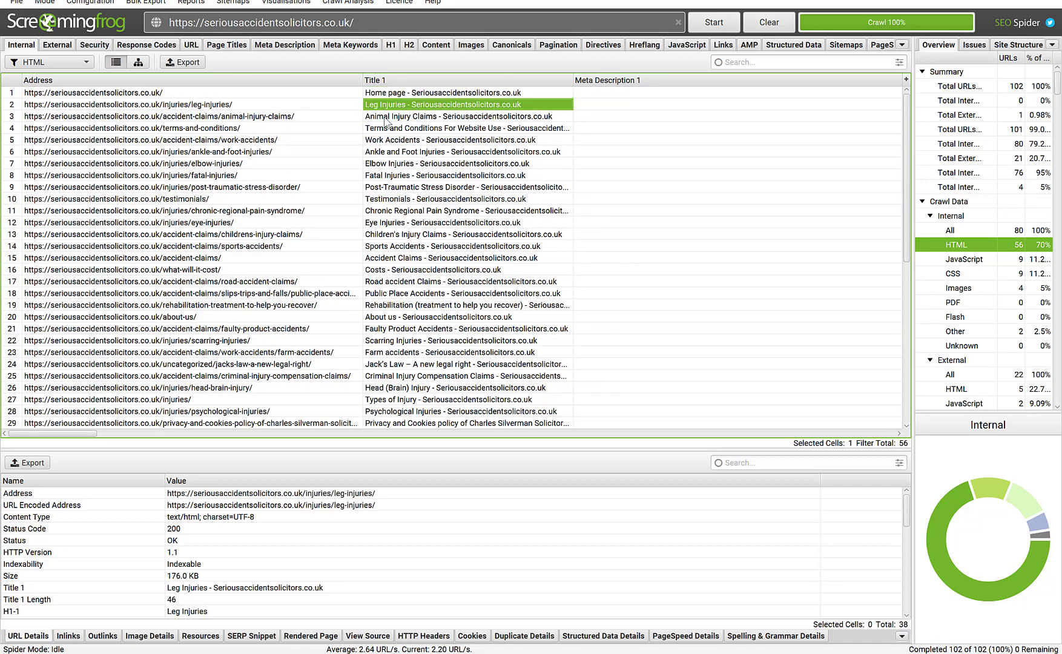
left_click(465, 152)
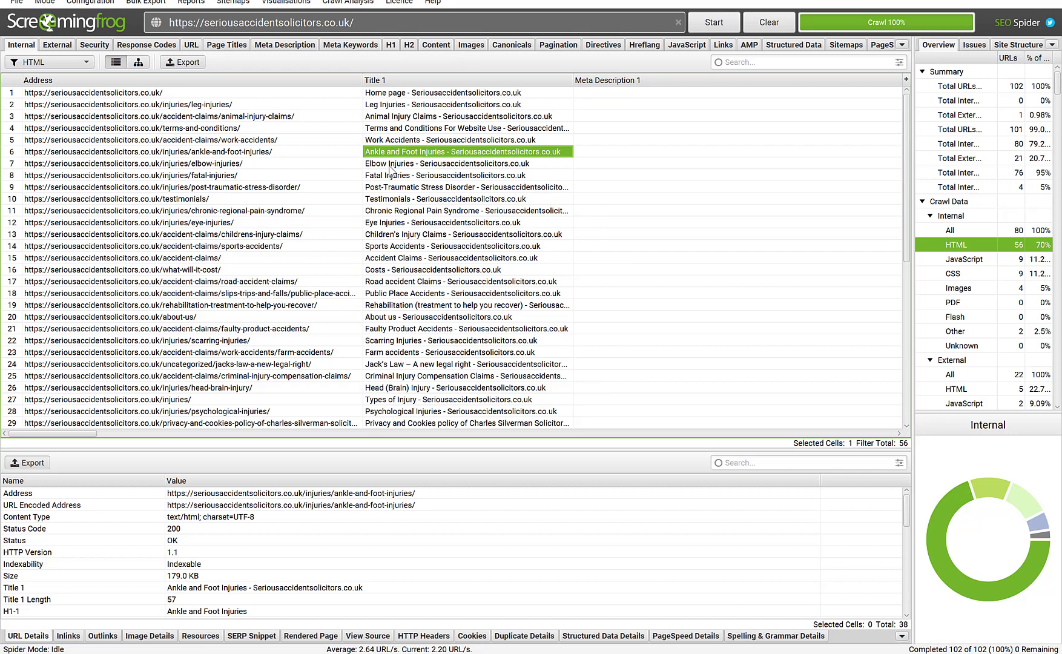
left_click(461, 175)
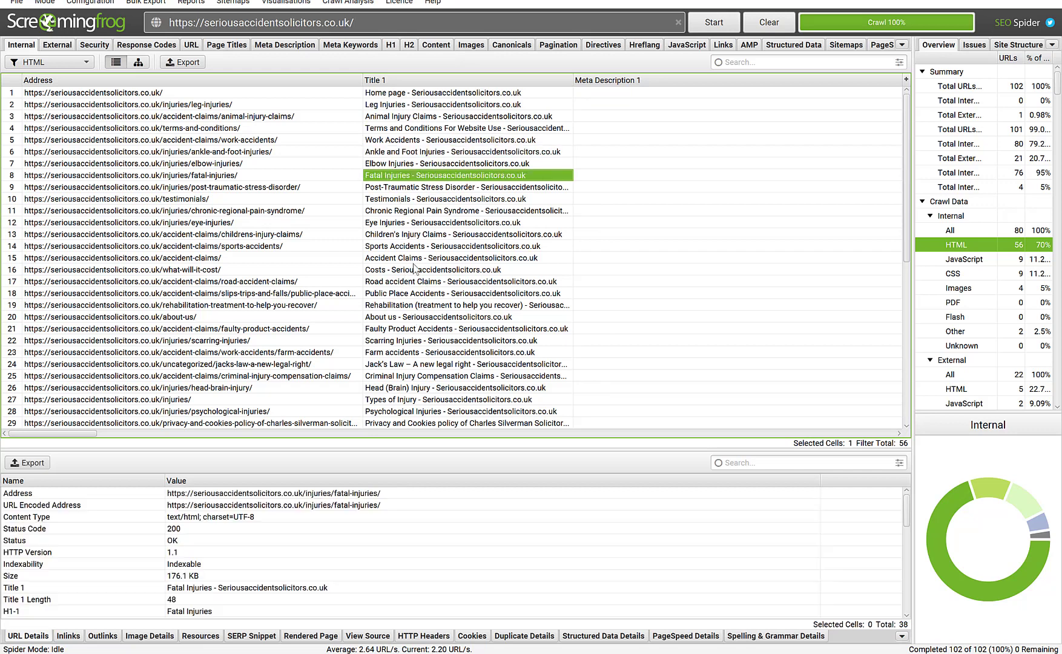
mouse_move(416, 189)
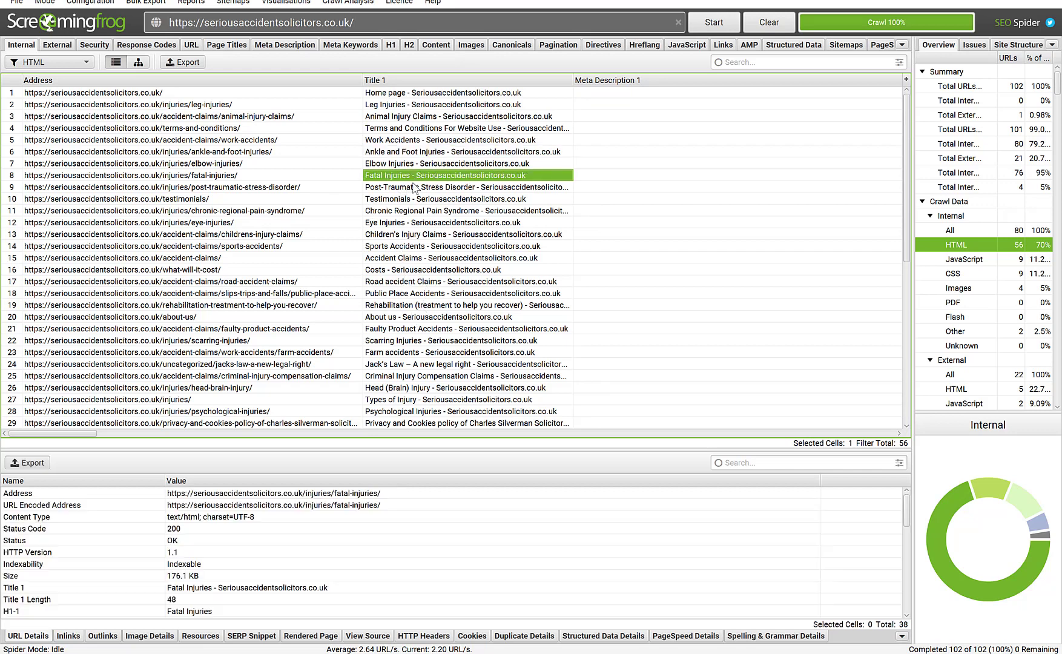
mouse_move(294, 186)
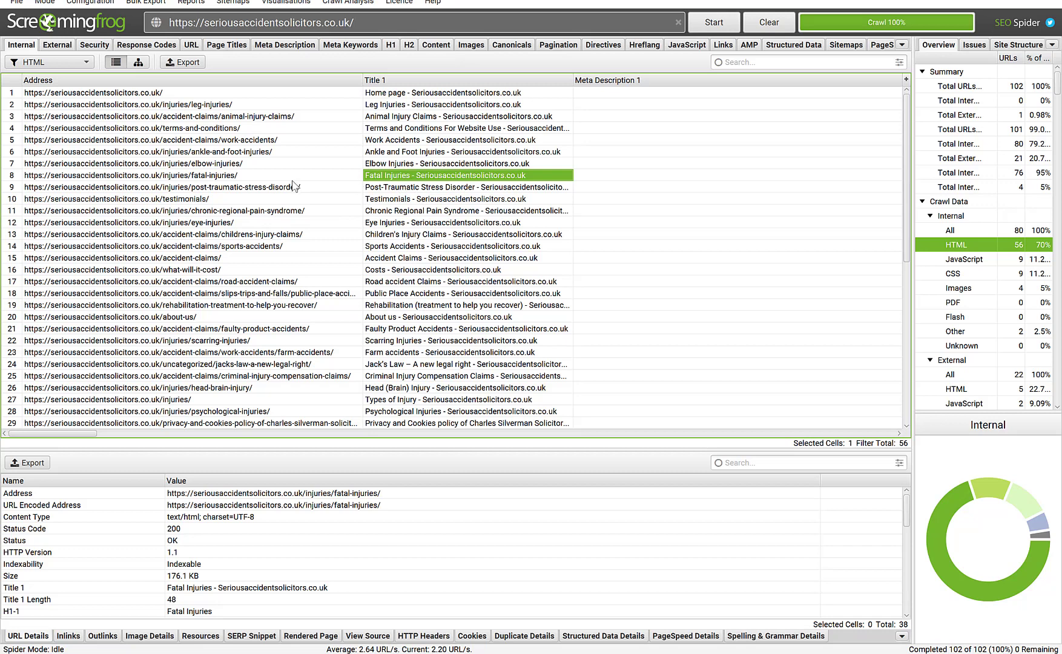
mouse_move(307, 181)
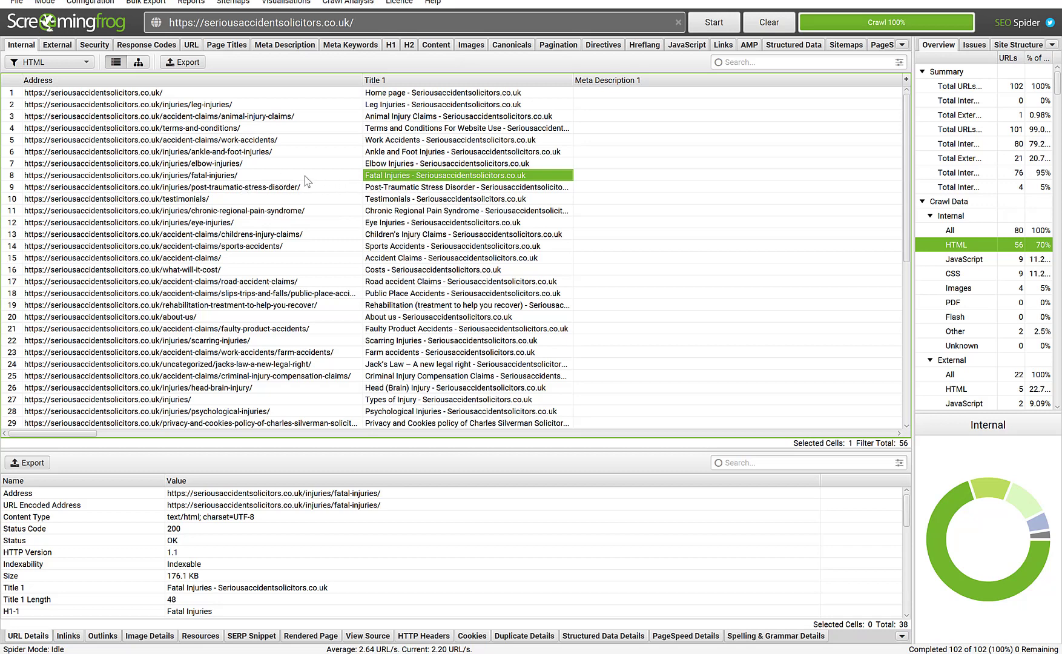
mouse_move(450, 180)
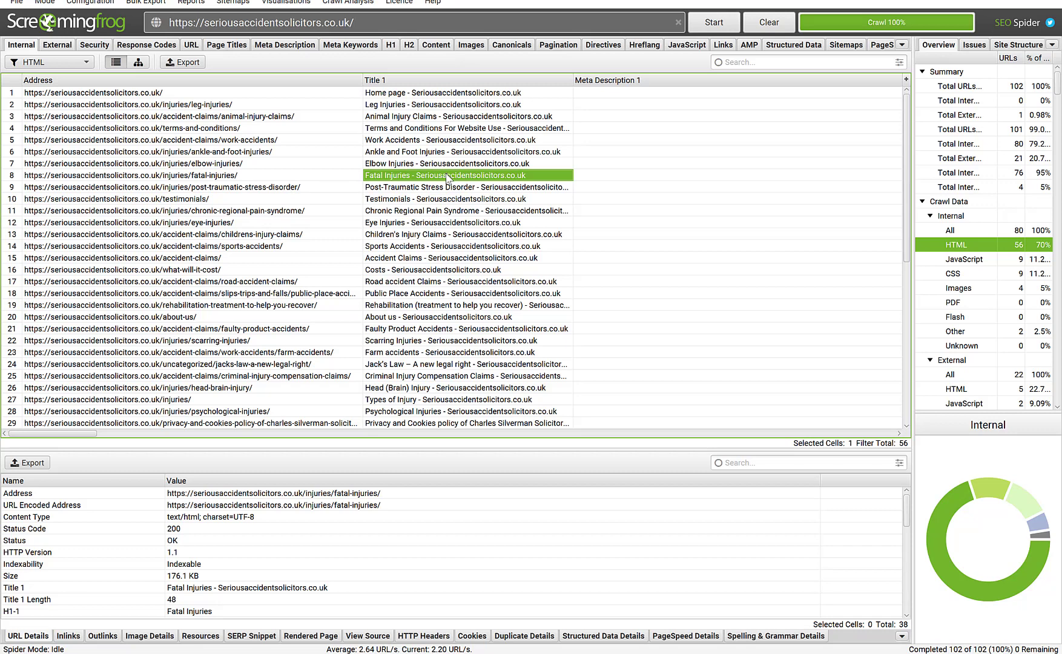
mouse_move(519, 214)
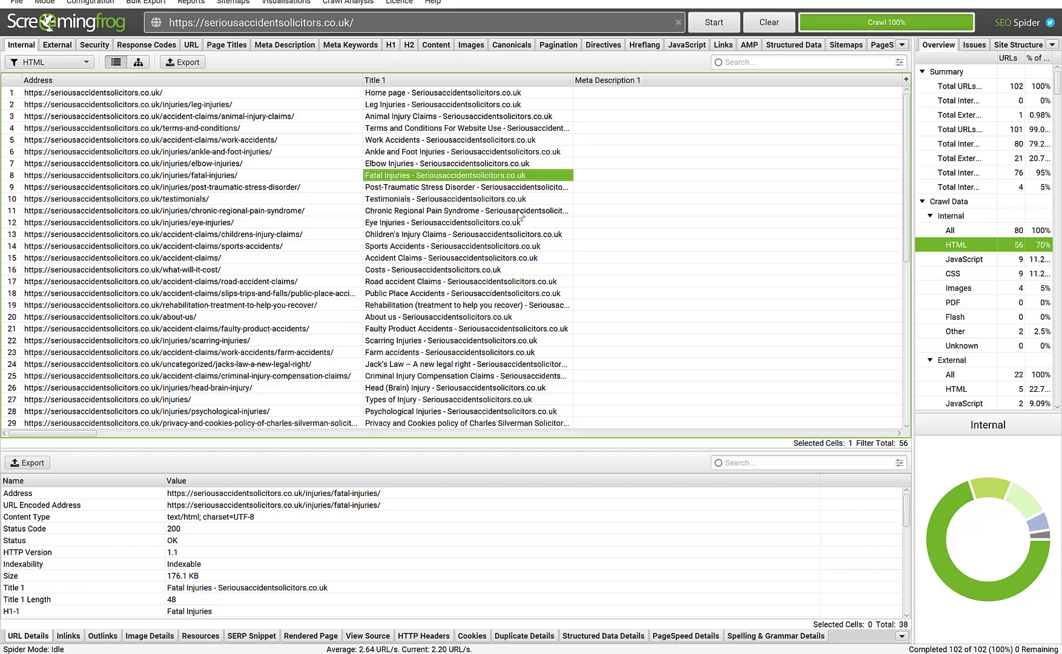
mouse_move(564, 166)
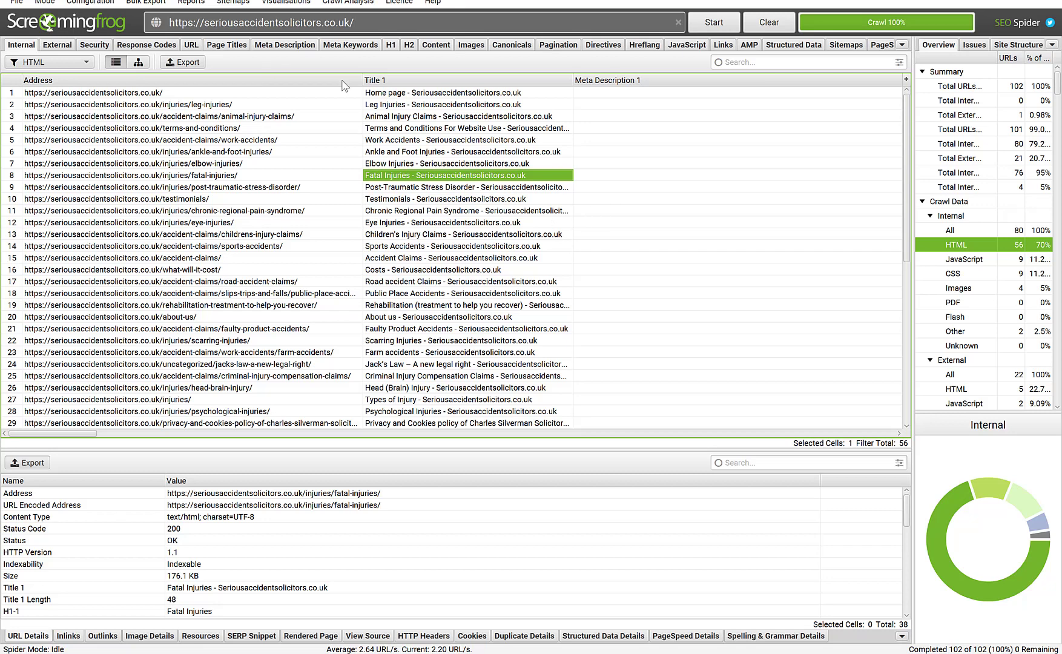
mouse_move(531, 207)
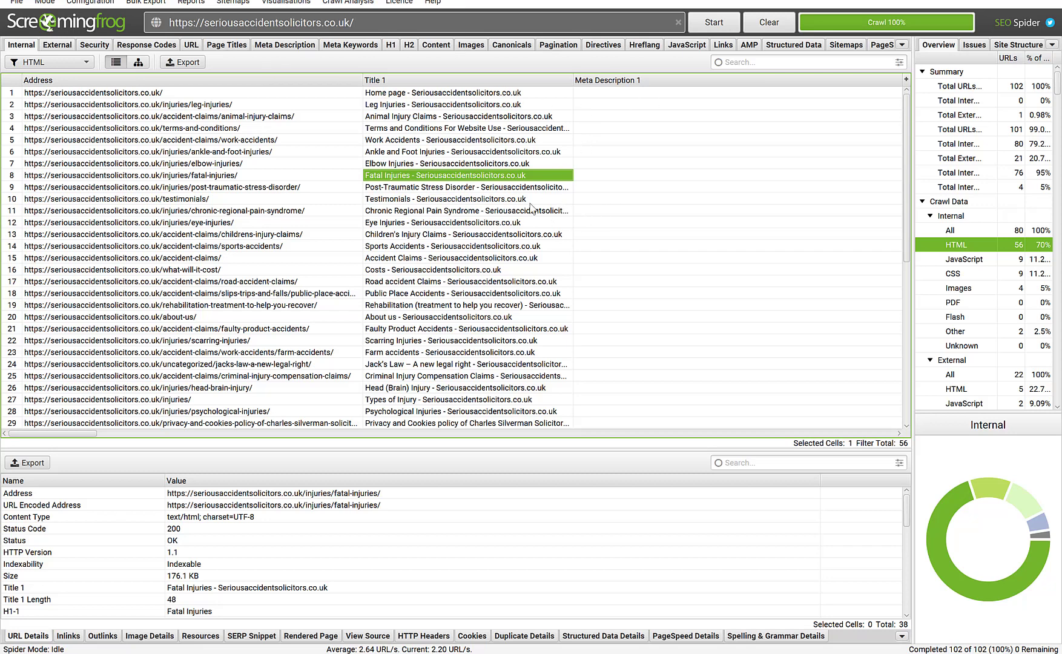
mouse_move(465, 257)
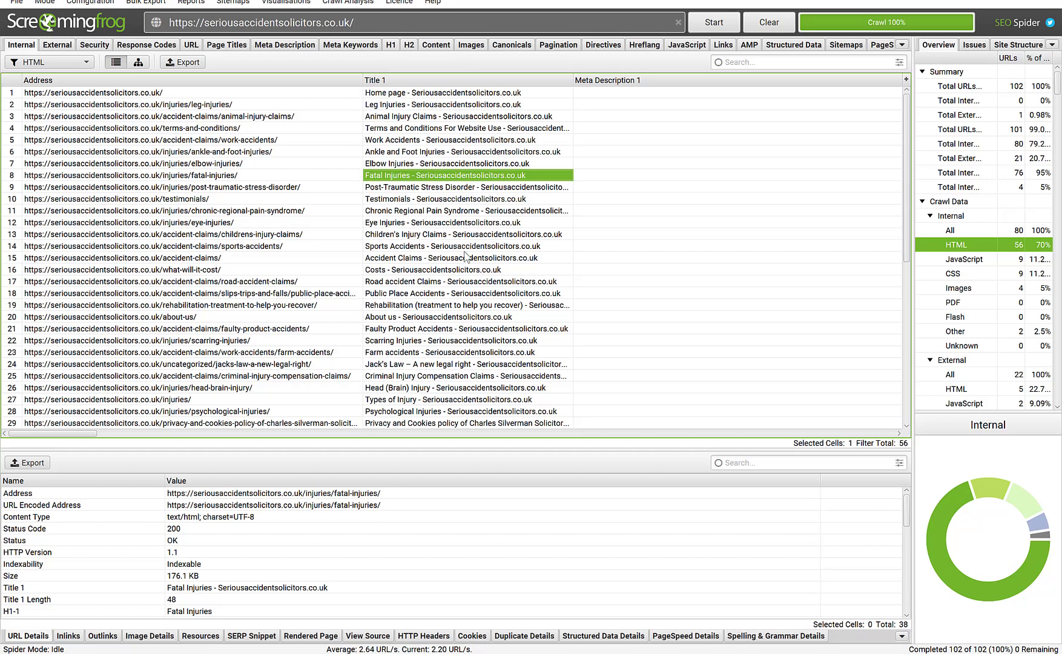
mouse_move(591, 138)
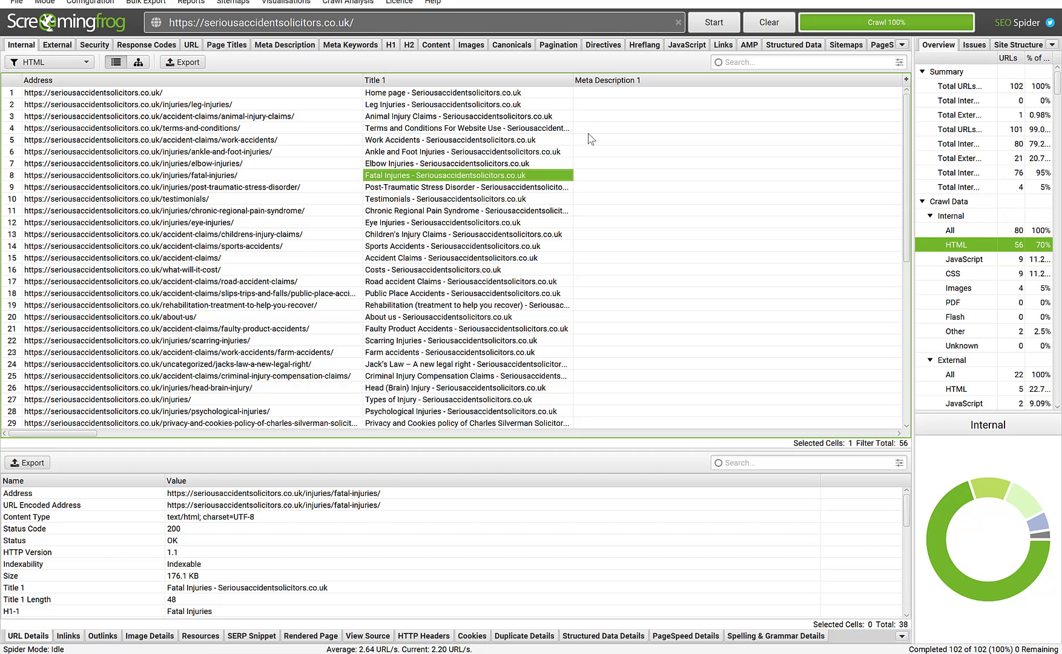
mouse_move(477, 102)
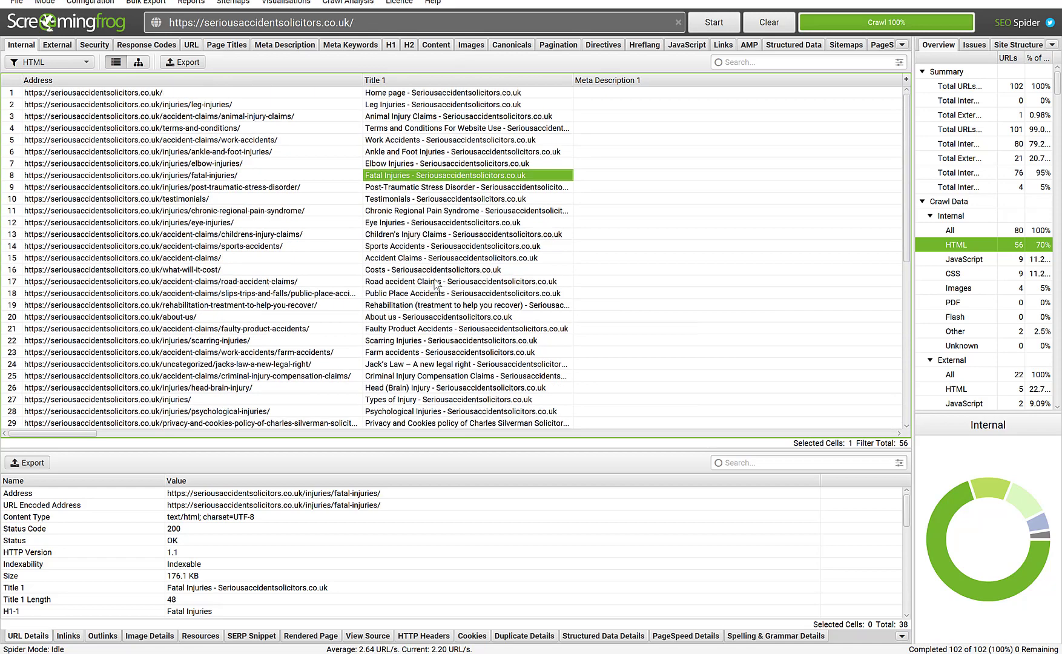
mouse_move(471, 243)
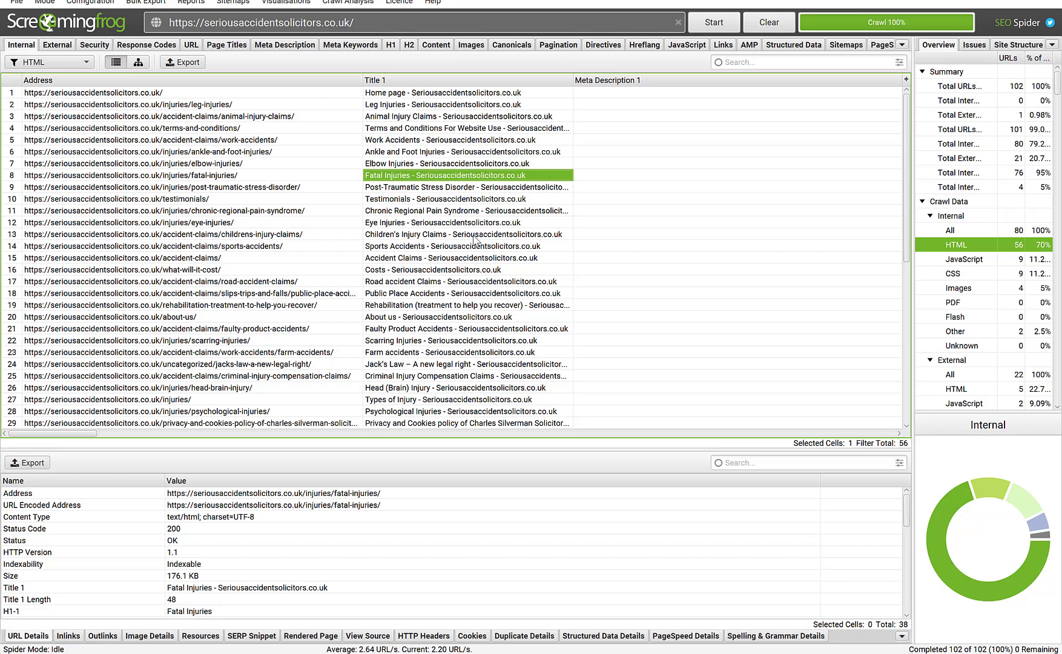
mouse_move(962, 326)
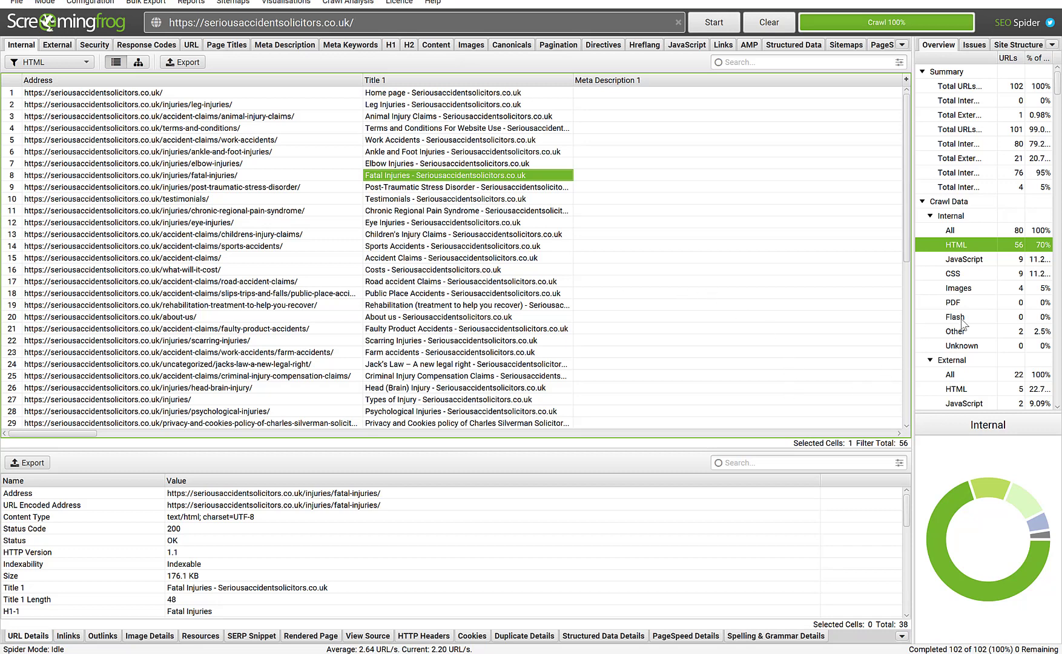
mouse_move(961, 337)
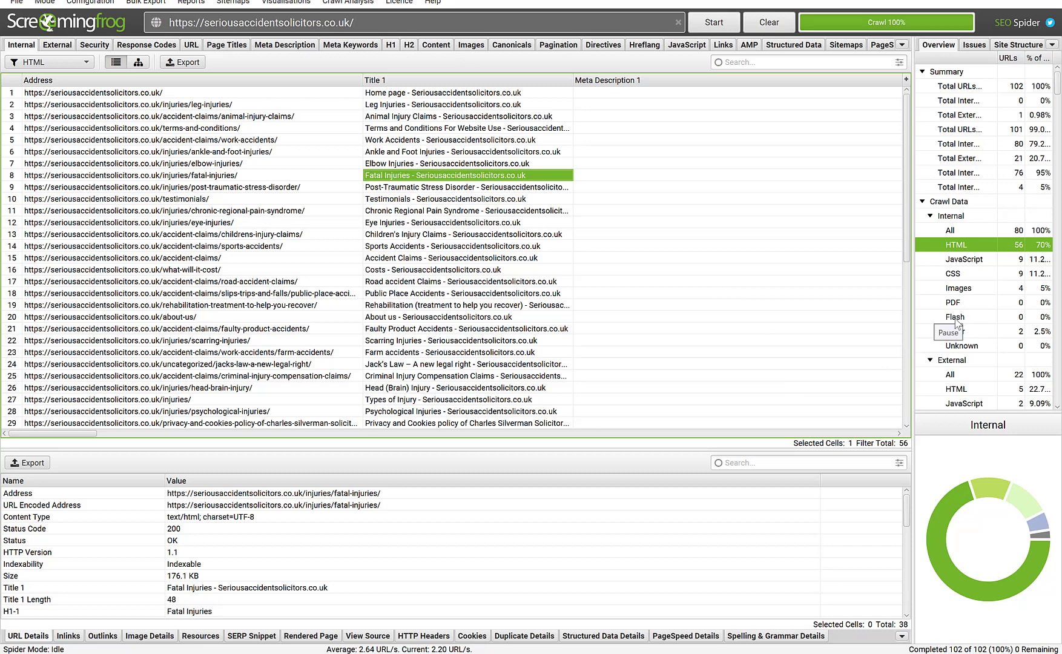
mouse_move(954, 319)
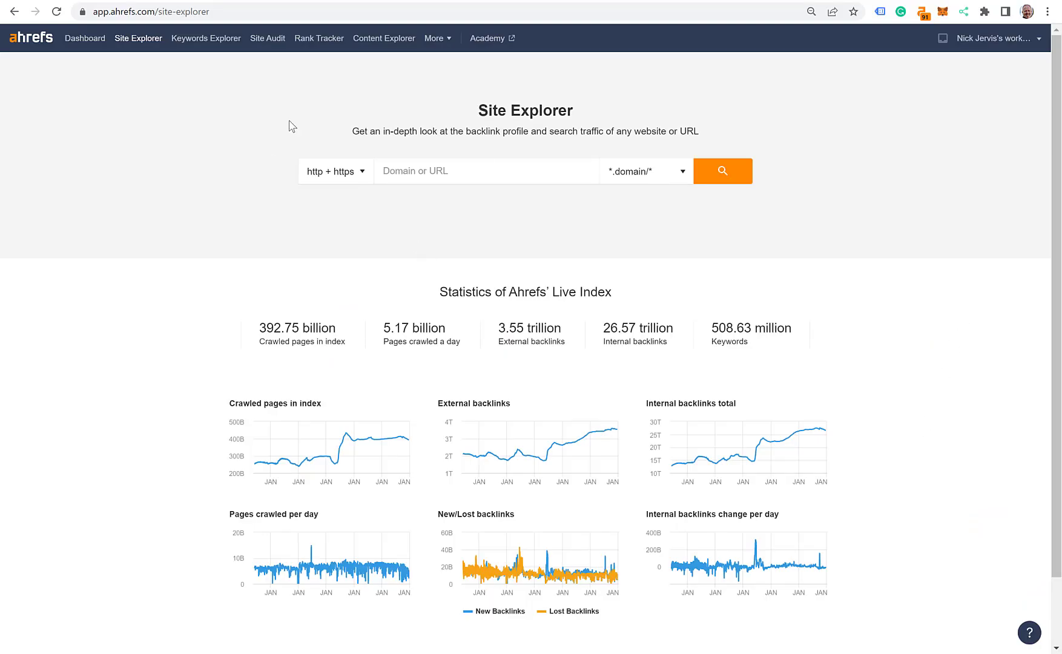
mouse_move(205, 128)
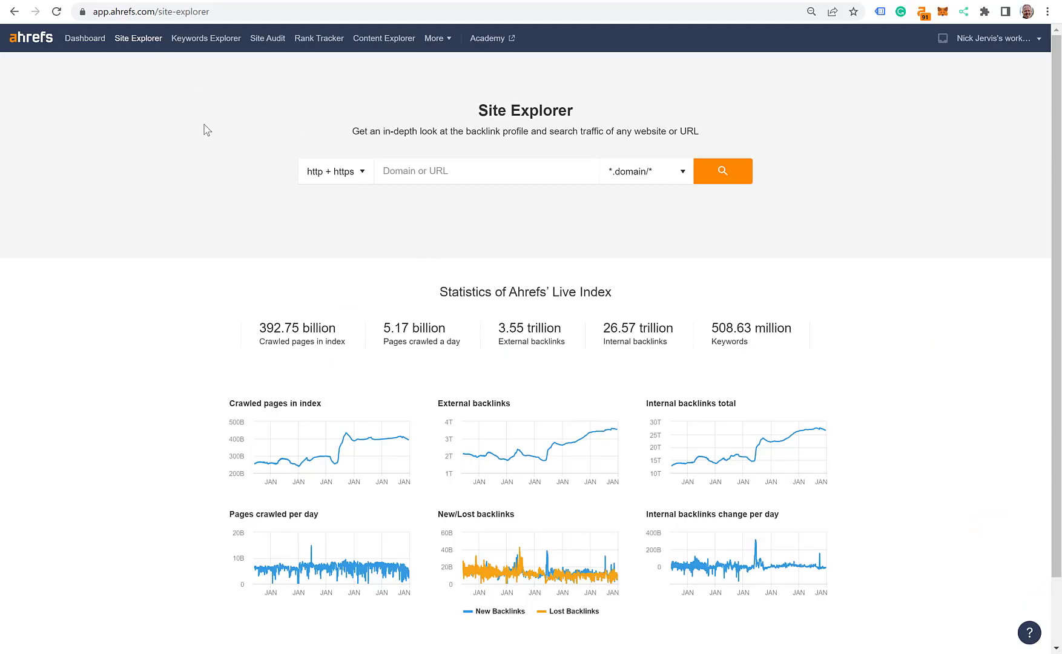
mouse_move(374, 281)
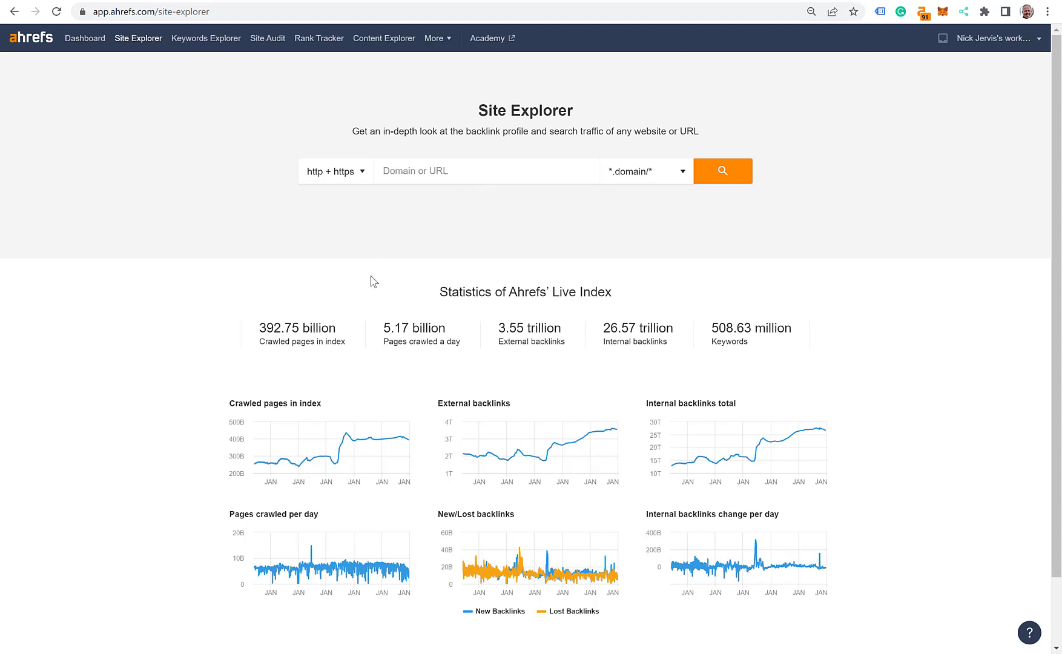
mouse_move(293, 246)
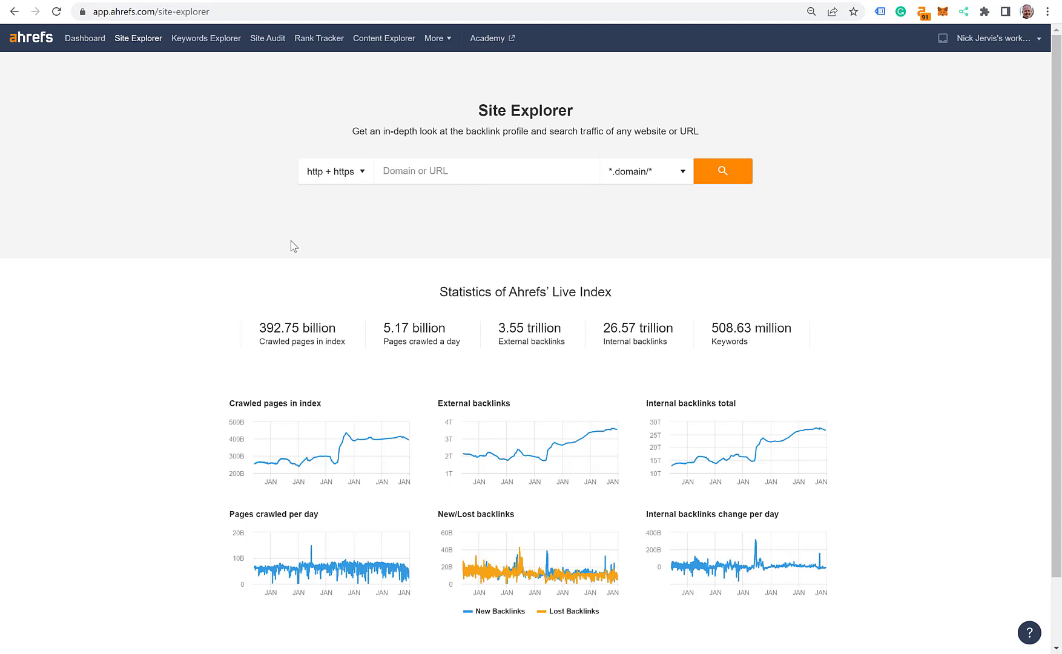
mouse_move(212, 213)
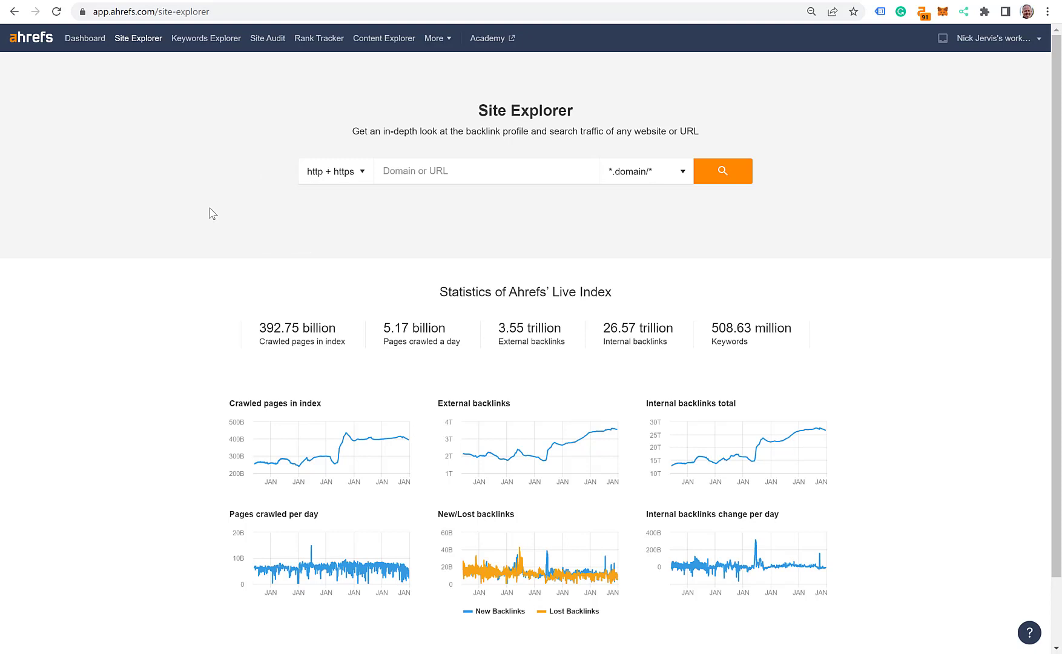
mouse_move(194, 189)
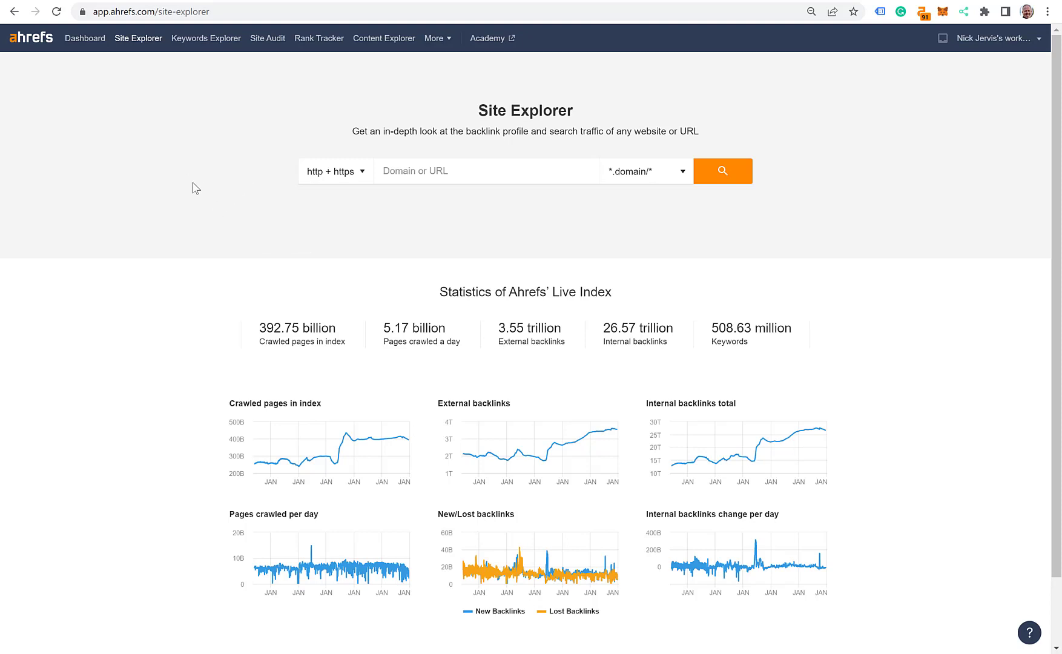
mouse_move(259, 197)
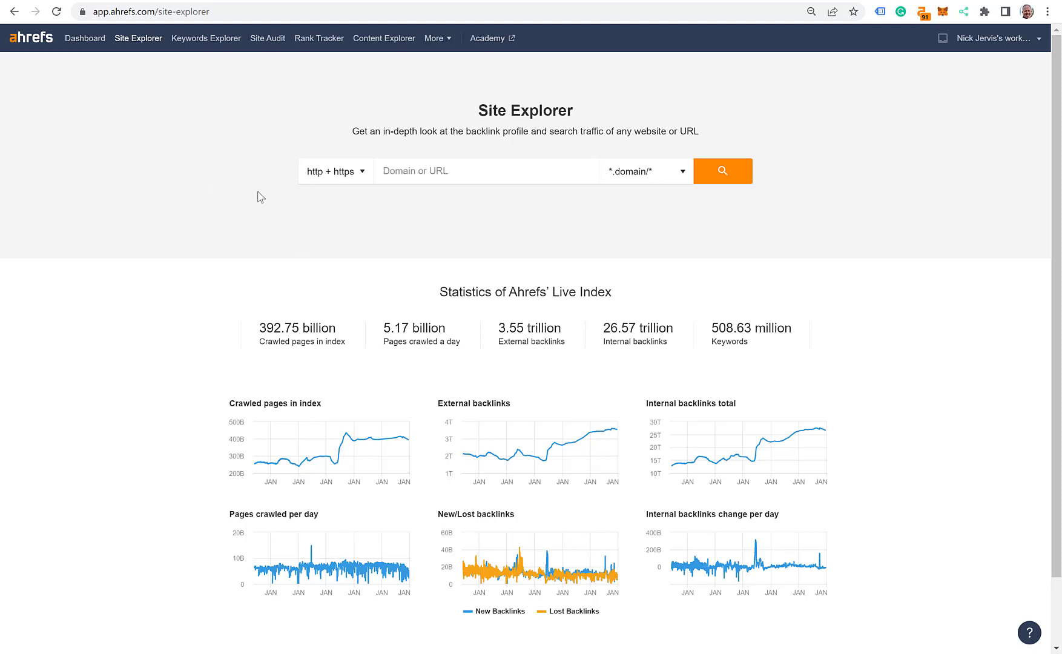
mouse_move(285, 222)
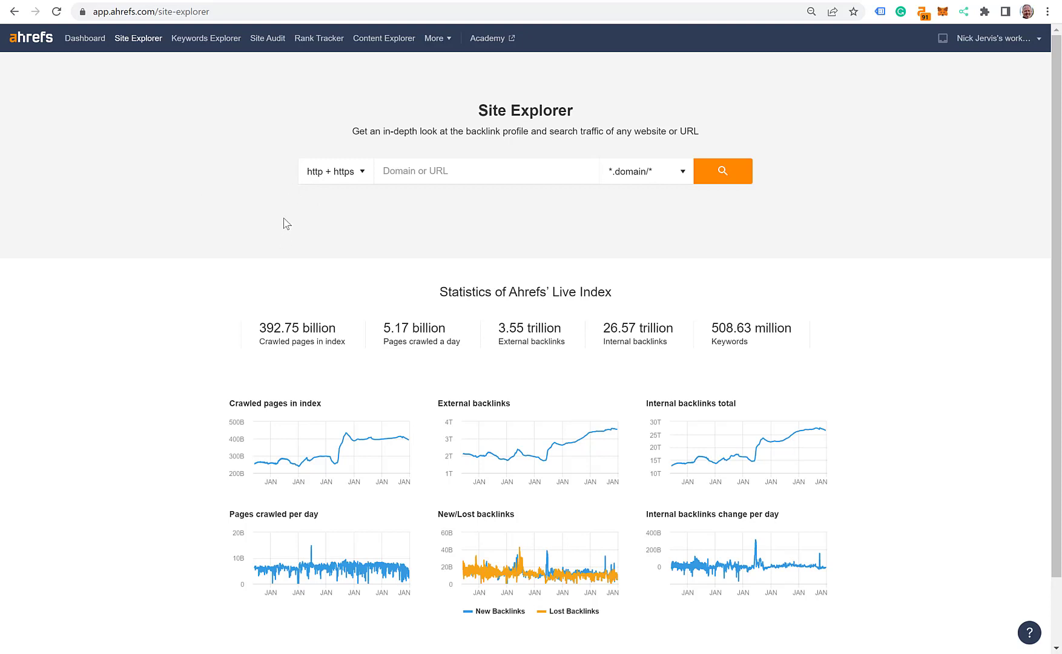
type("https://seriousaccidentsolicitors.co.uk/")
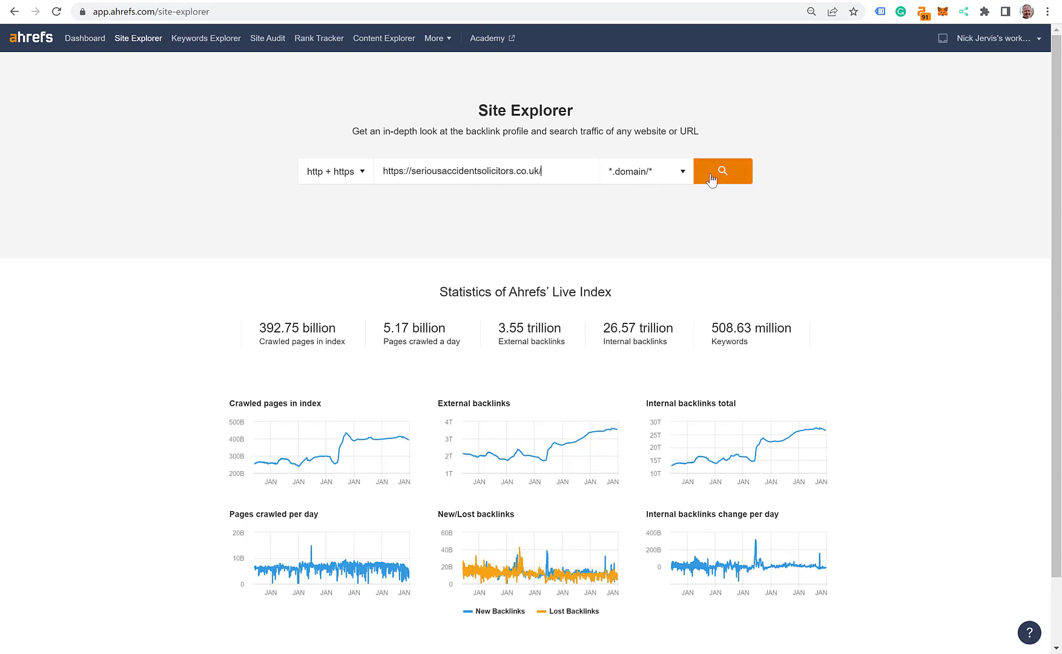
left_click(722, 171)
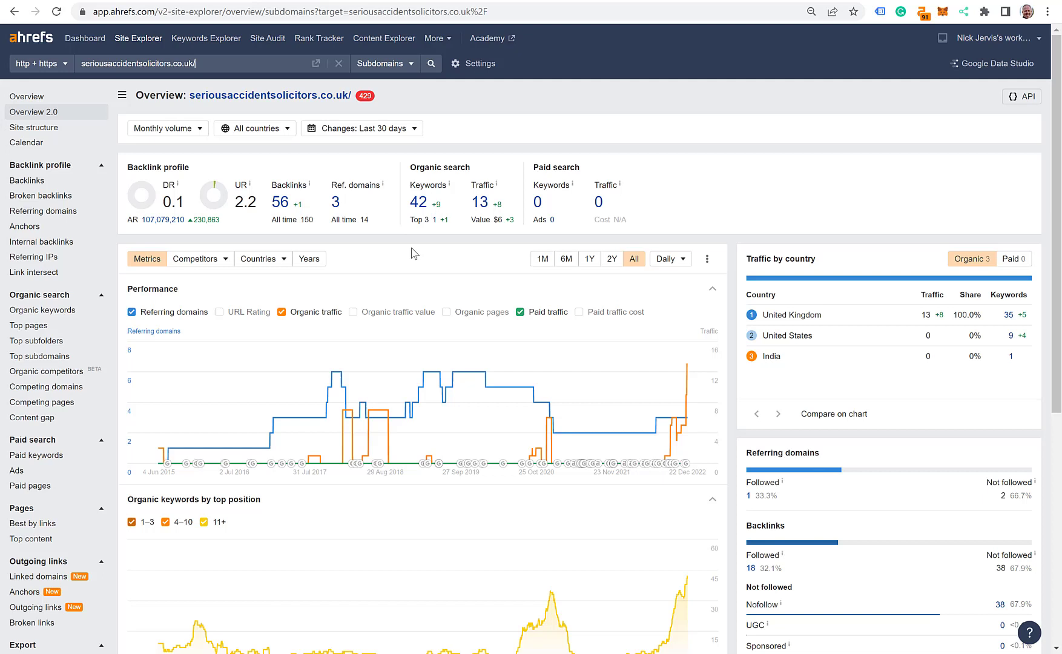
mouse_move(186, 222)
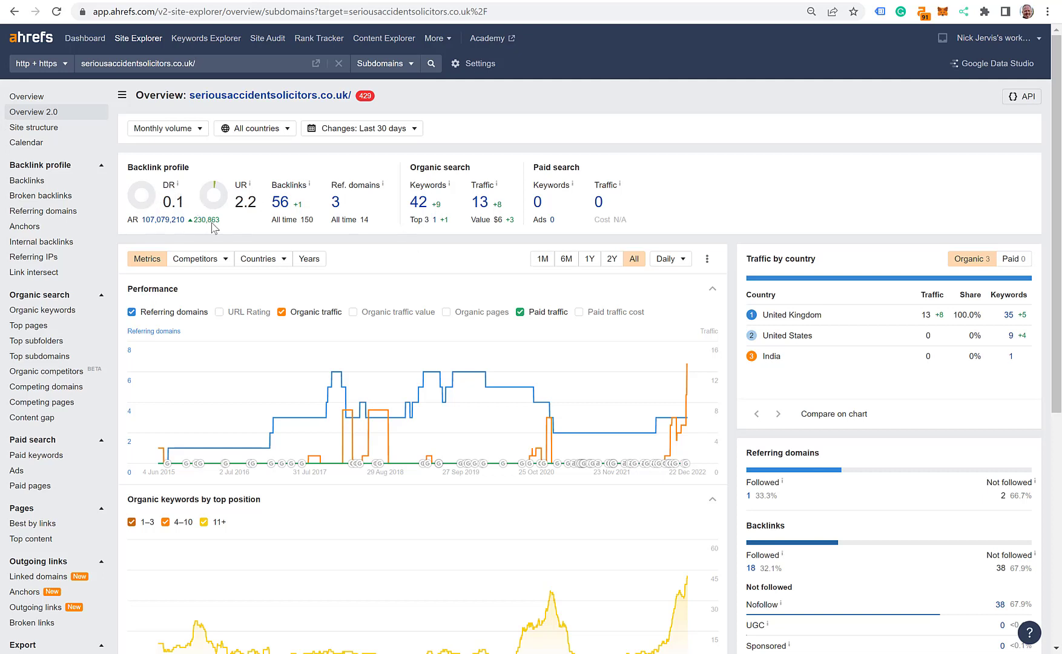
mouse_move(263, 447)
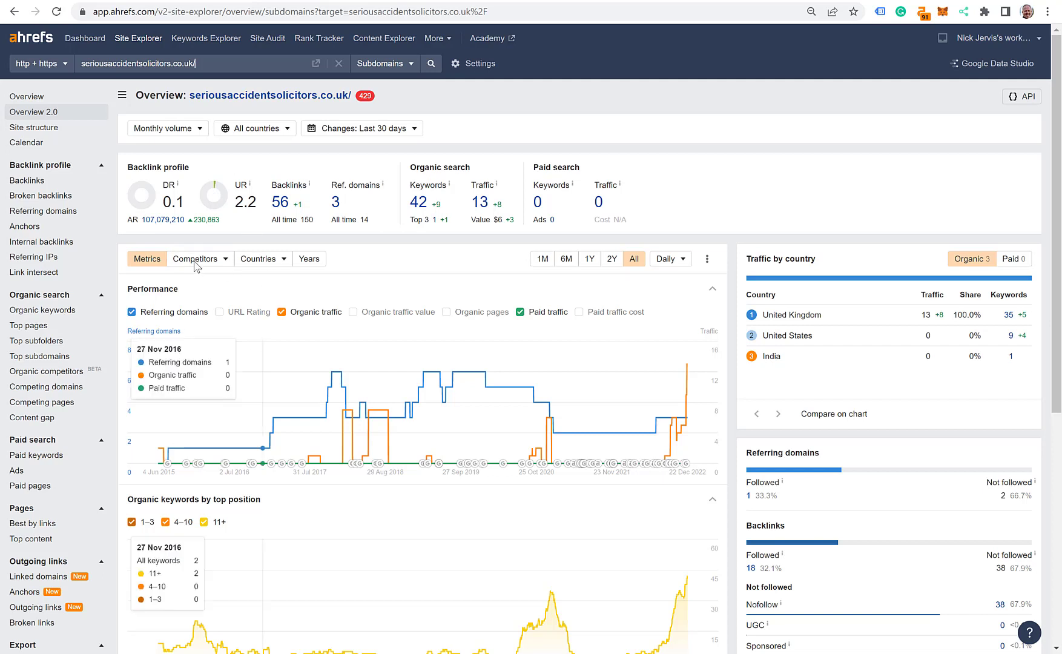
mouse_move(42, 310)
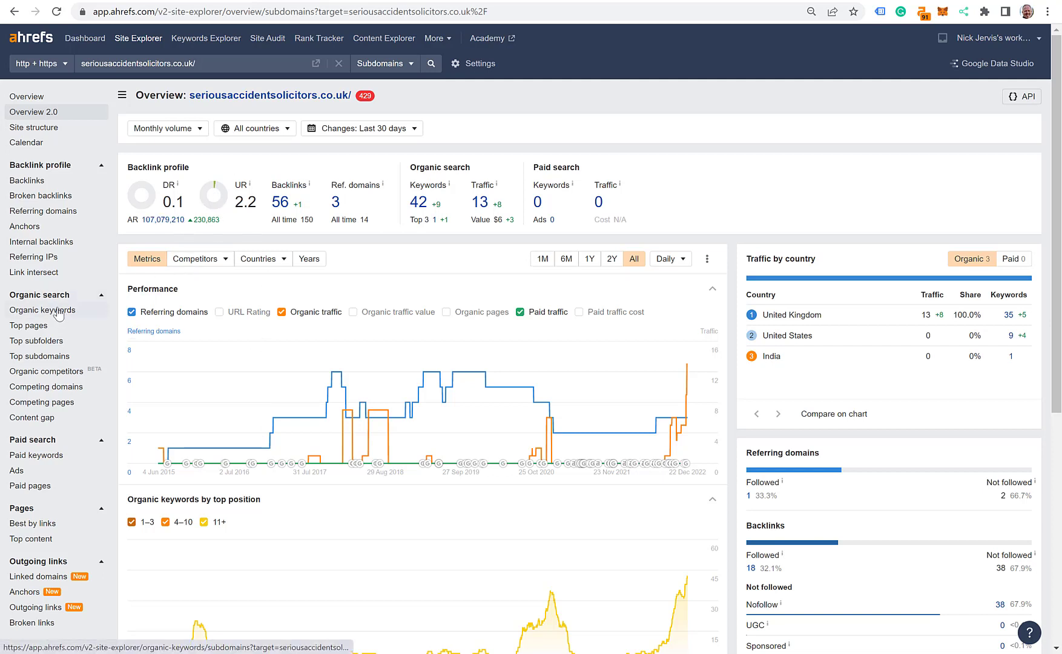
Step: Show the Organic keywords report listing the site's 37 UK keywords
left_click(42, 310)
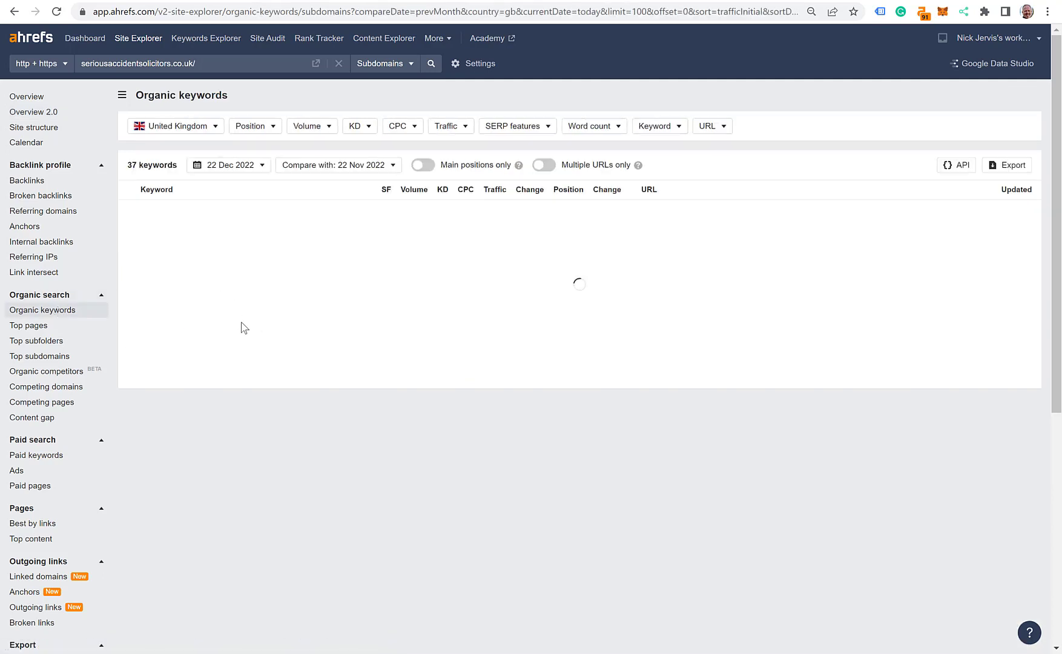
mouse_move(261, 308)
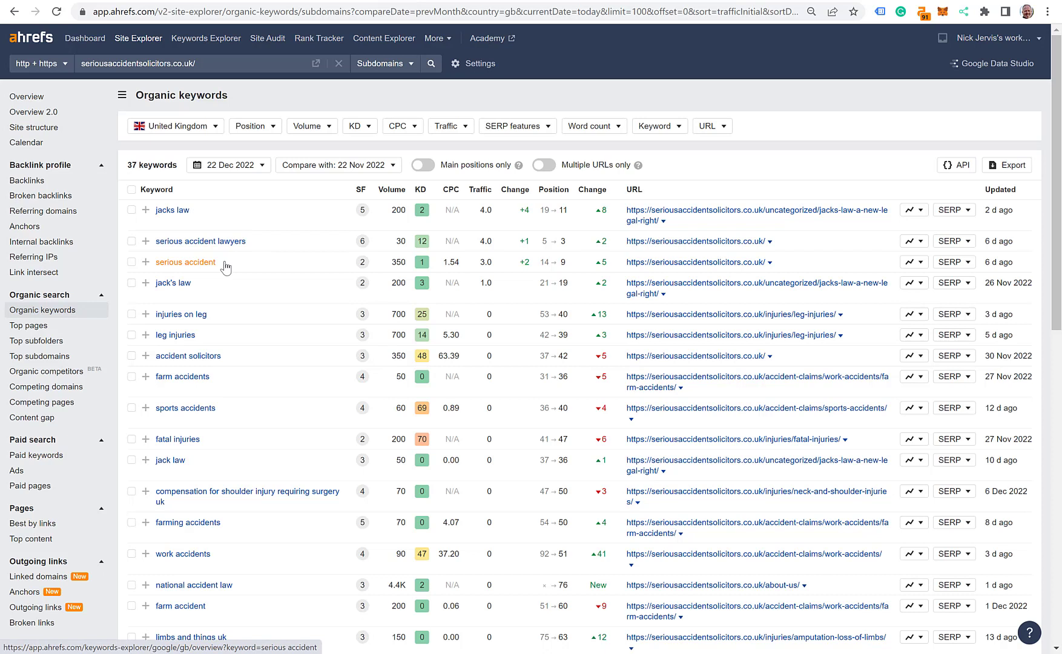
mouse_move(466, 311)
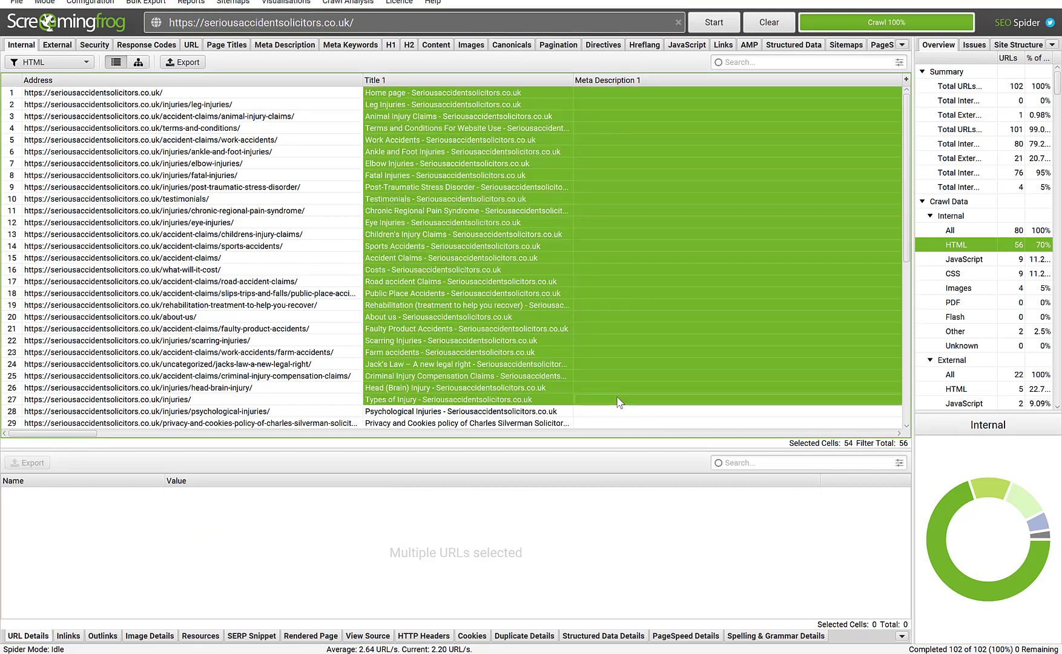
mouse_move(518, 353)
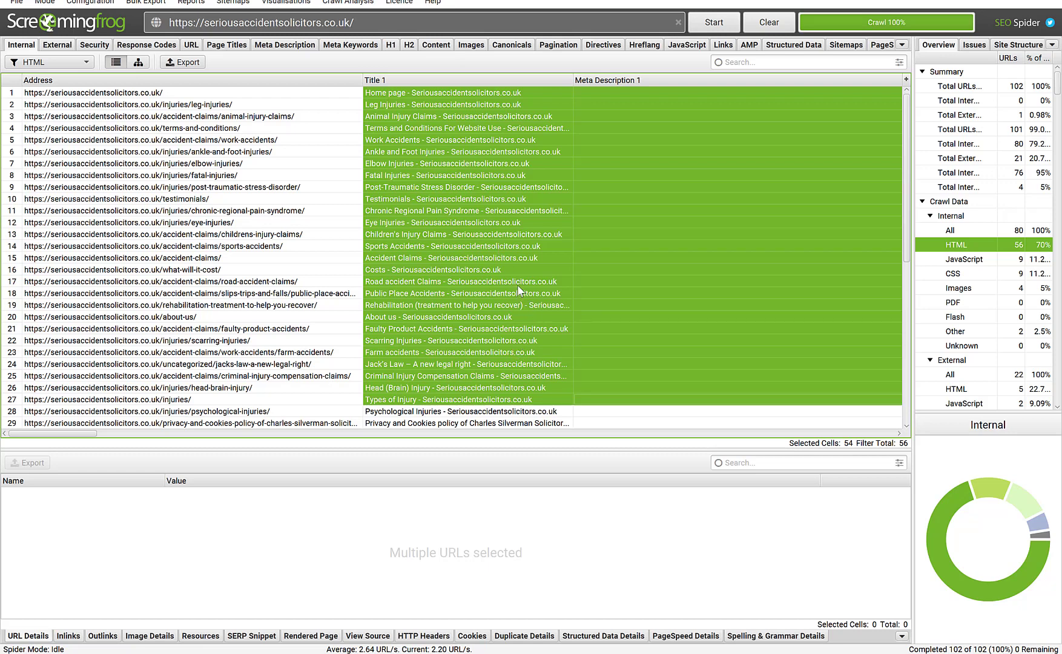
Step: Select across the Title 1 and Meta Description 1 cells of the crawled HTML pages
left_click(465, 163)
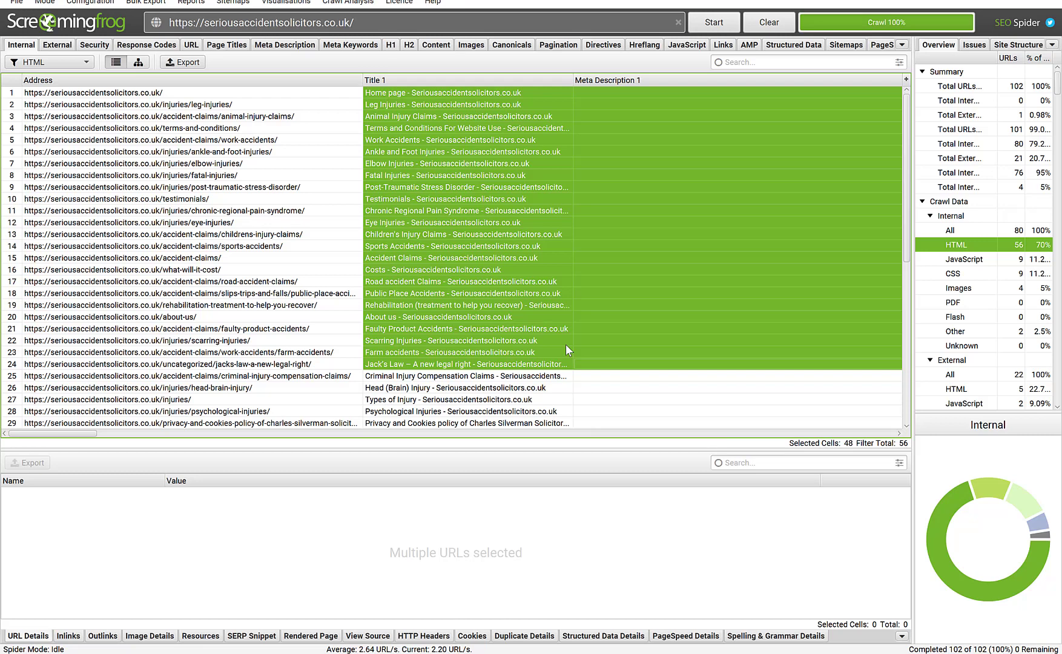
mouse_move(645, 414)
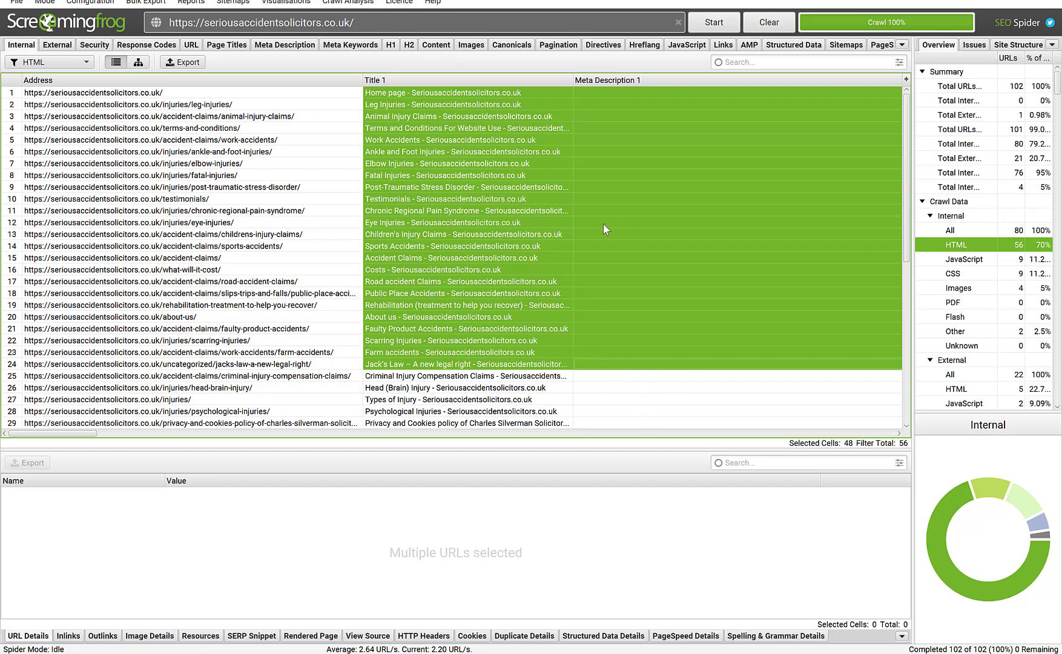
mouse_move(616, 198)
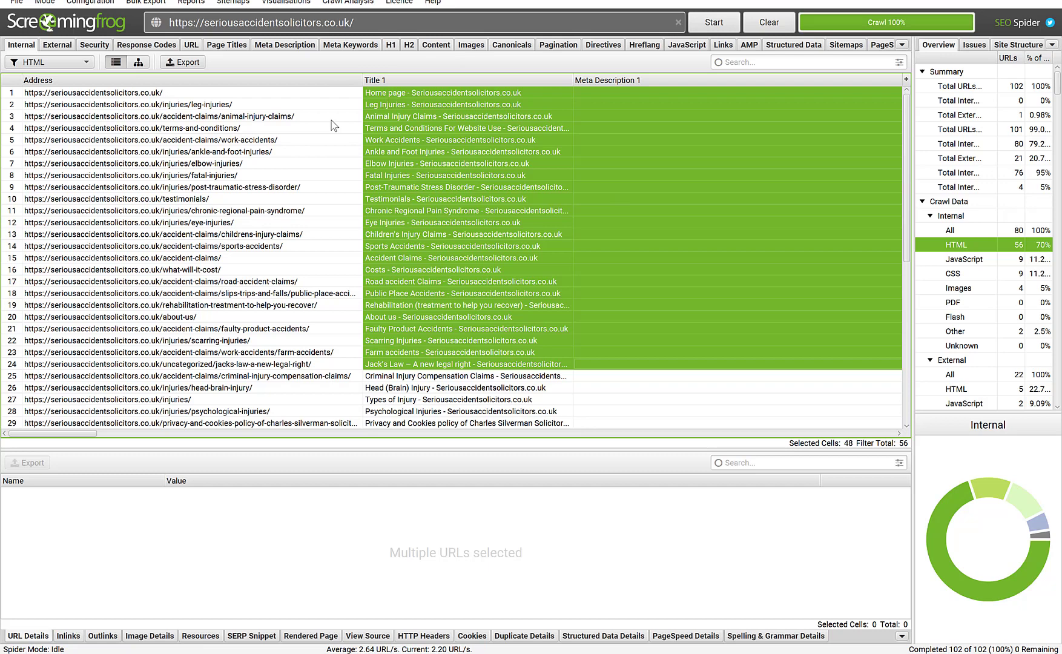
mouse_move(511, 114)
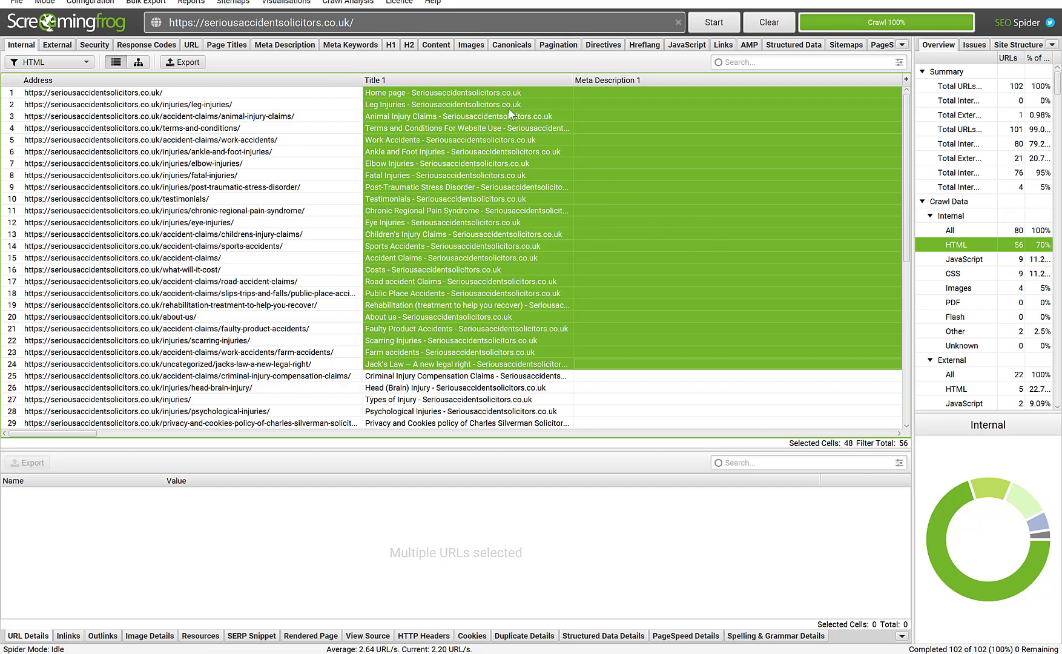
mouse_move(556, 101)
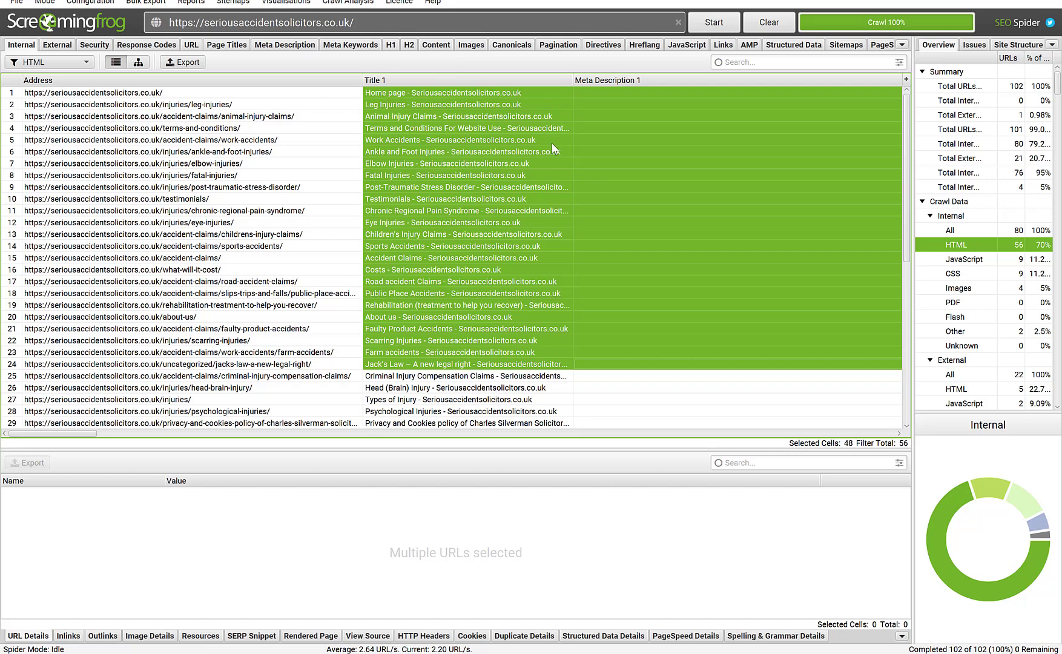
mouse_move(590, 291)
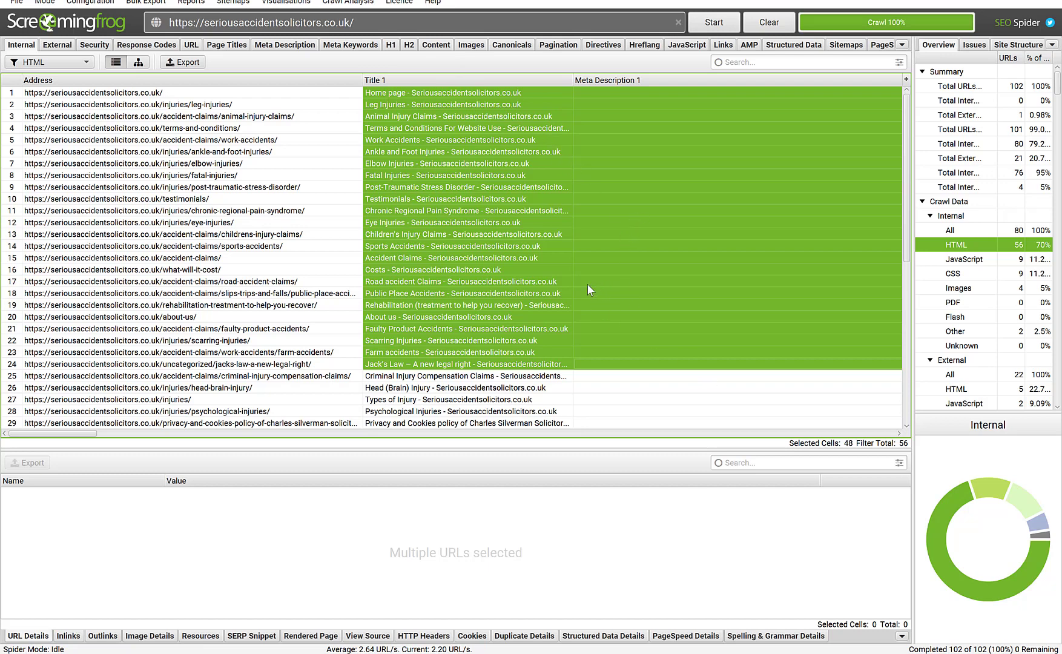